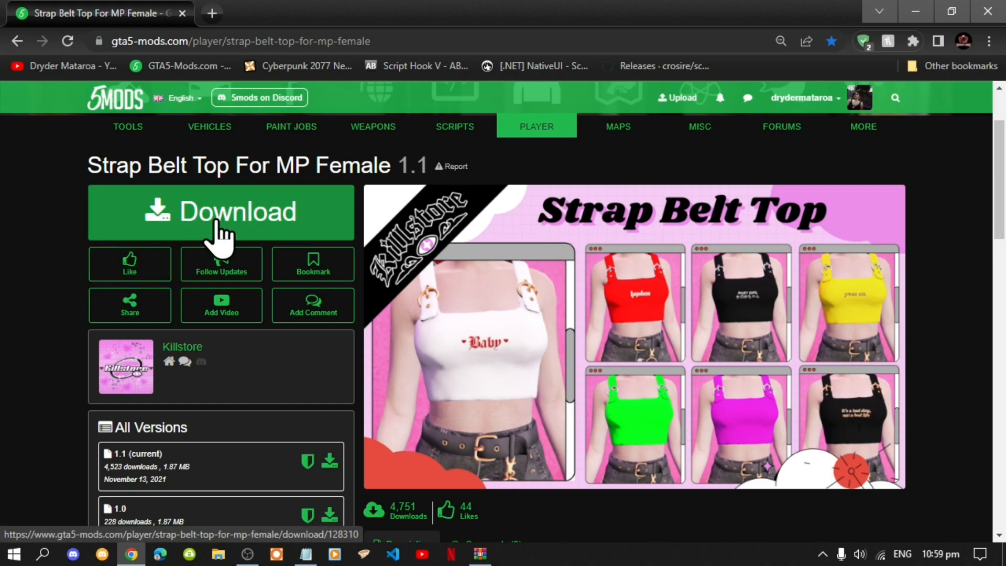
mouse_move(215, 240)
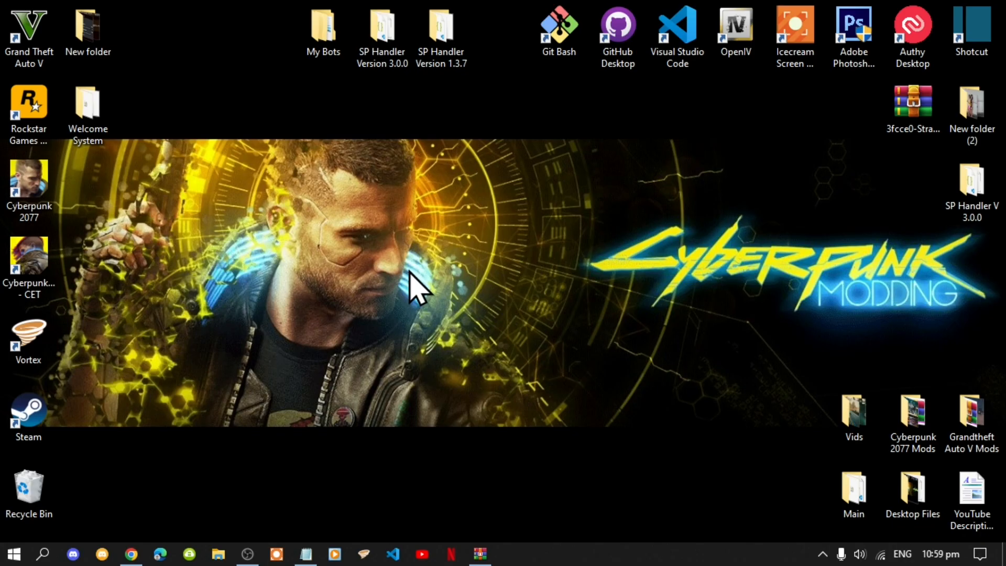
mouse_move(403, 310)
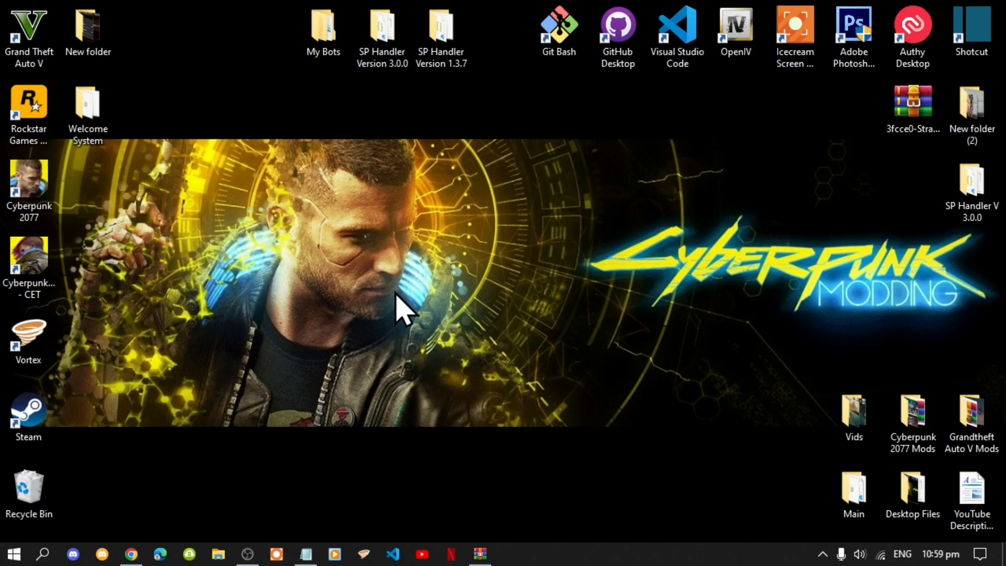
mouse_move(29, 29)
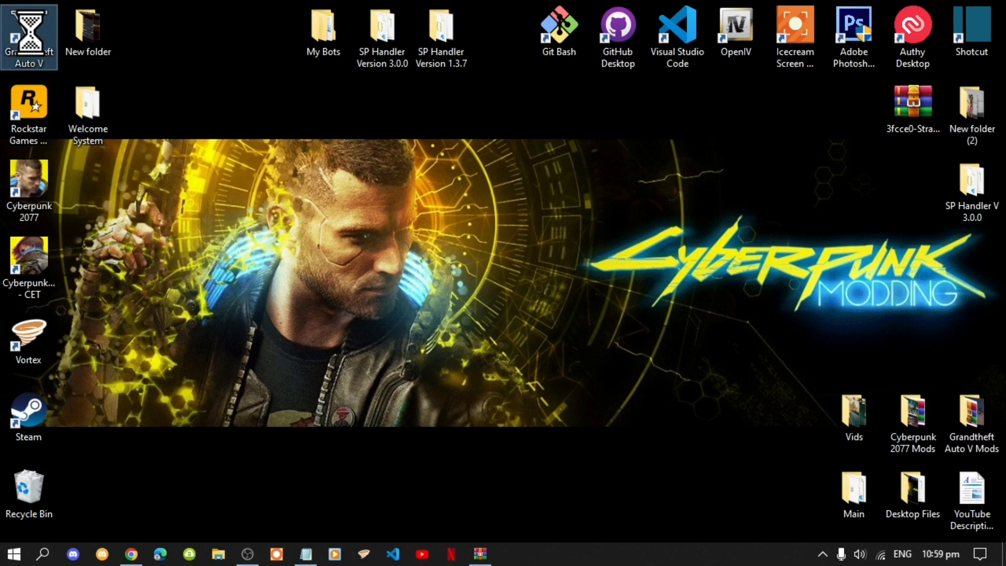
Step: Open the Grand Theft Auto V install folder via the shortcut's Open file location
right_click(29, 35)
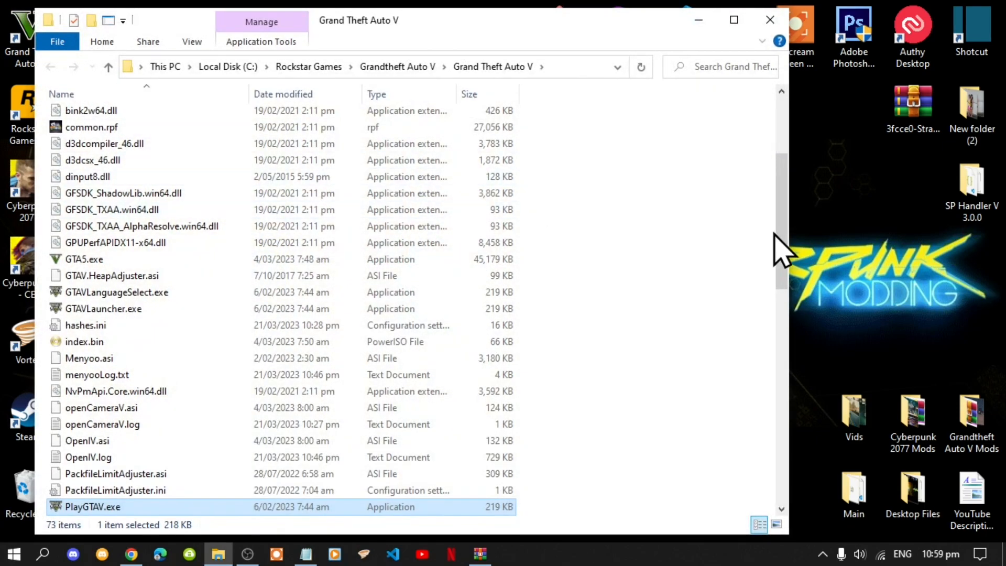
Step: Browse to update\x64\dlcpacks and copy the mpgunrunning folder
scroll(up, 3)
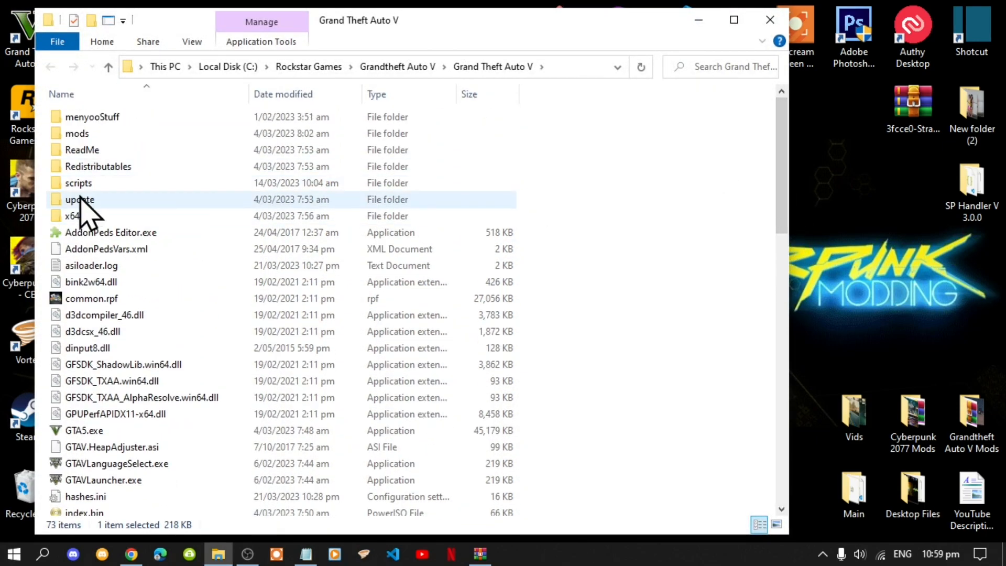
double_click(80, 200)
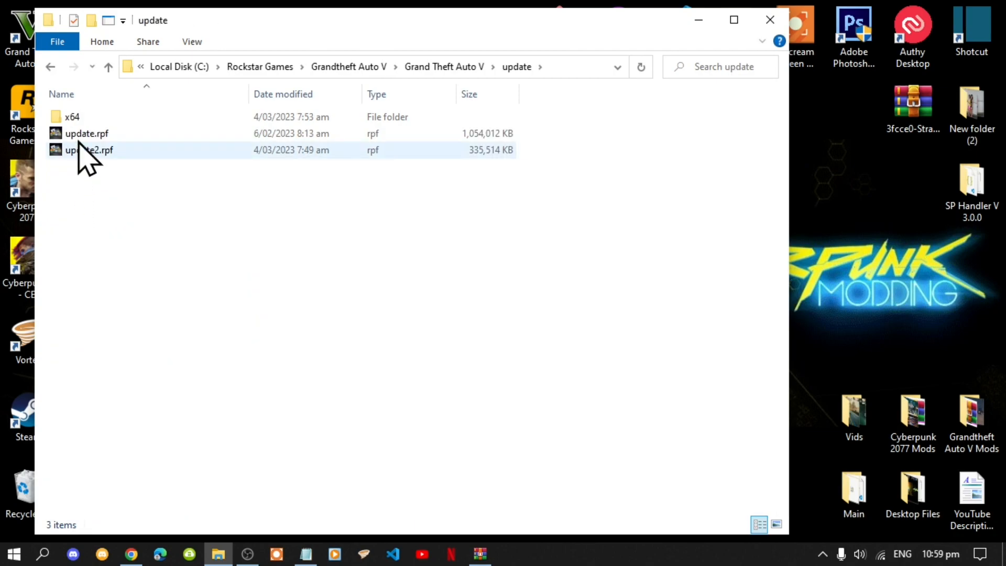
double_click(72, 117)
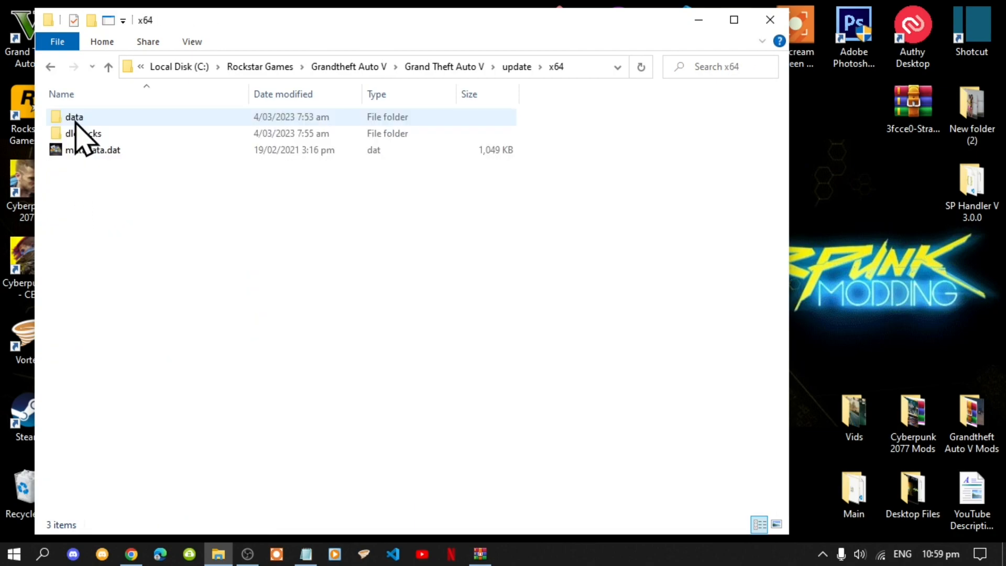
mouse_move(82, 133)
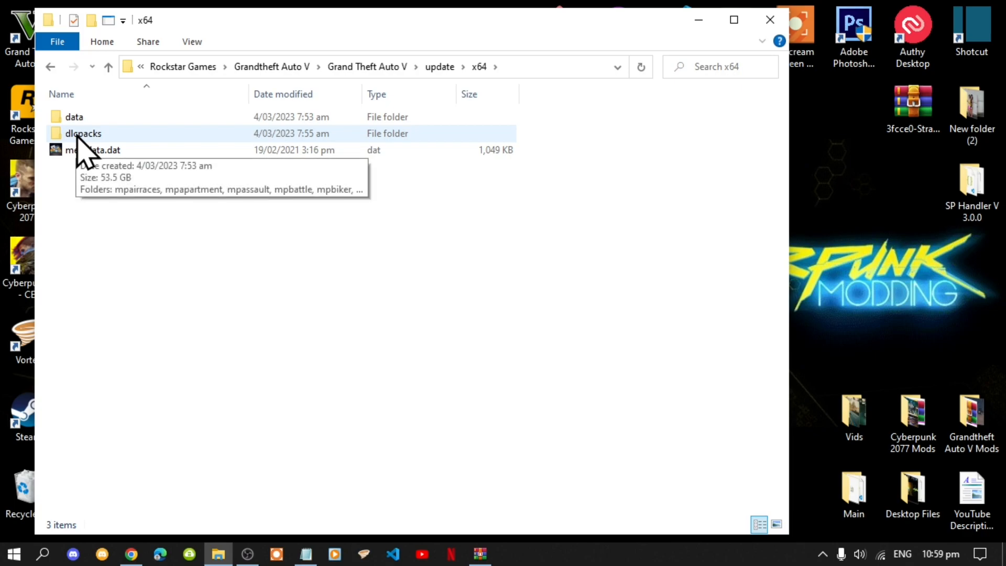
double_click(83, 132)
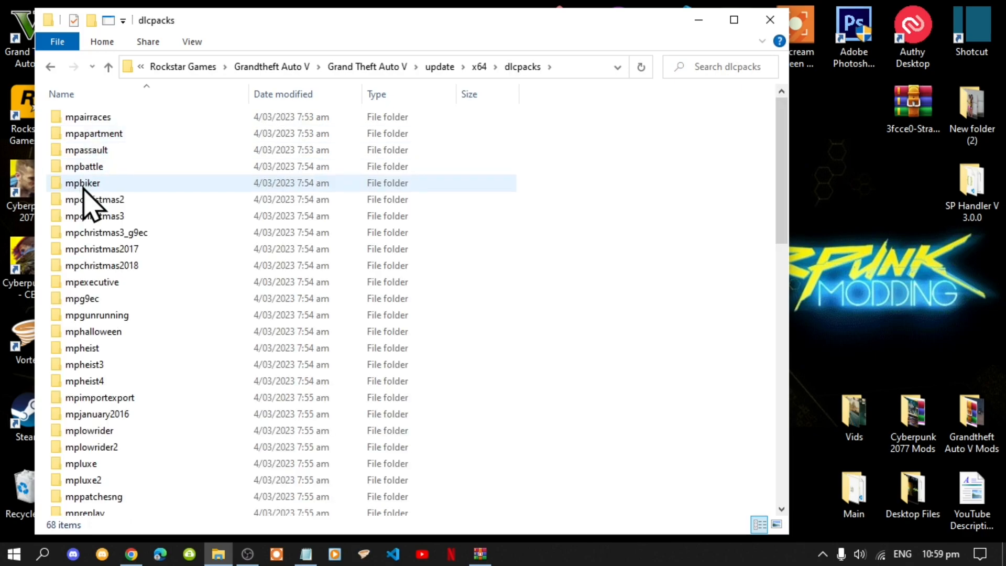
mouse_move(134, 468)
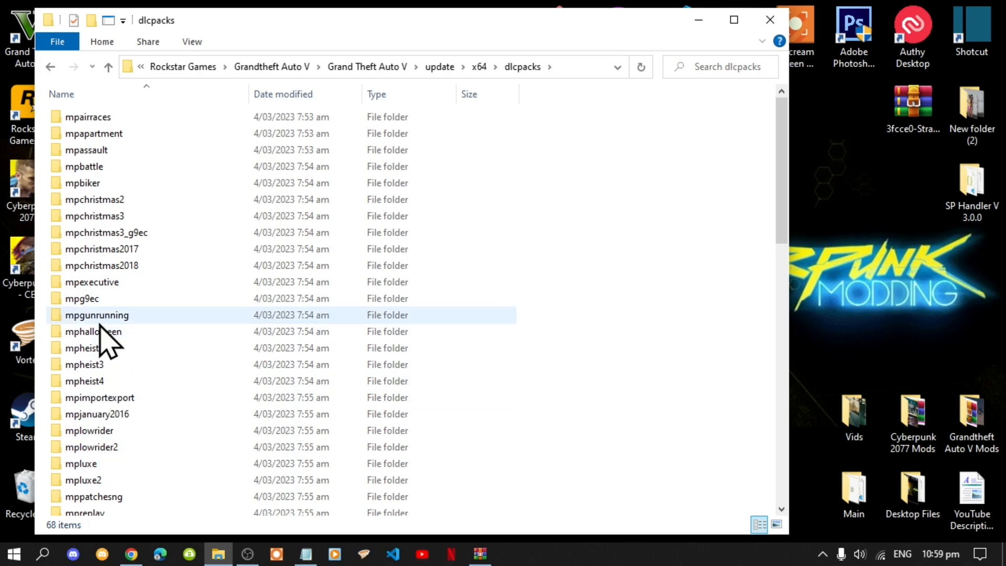
click(97, 314)
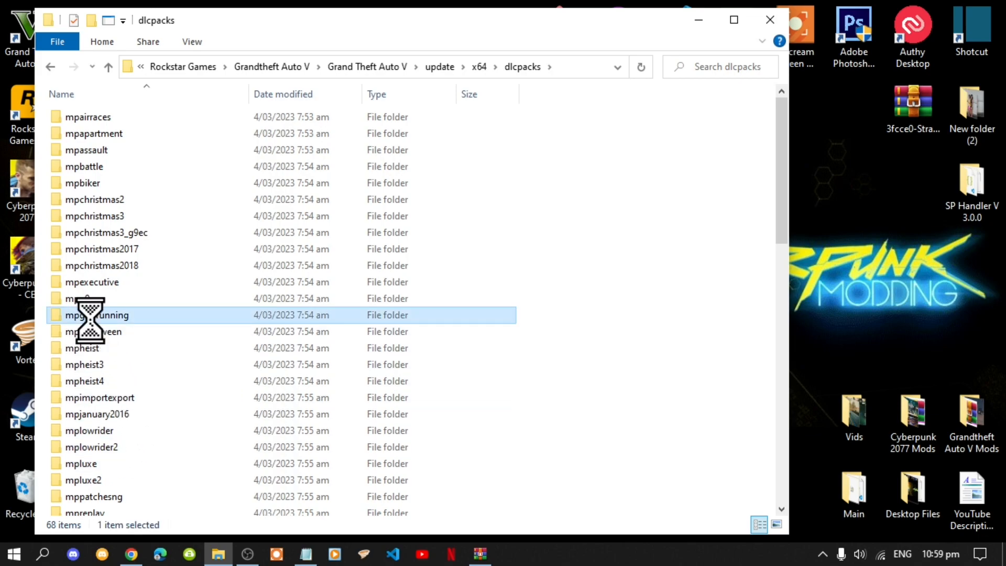
right_click(98, 314)
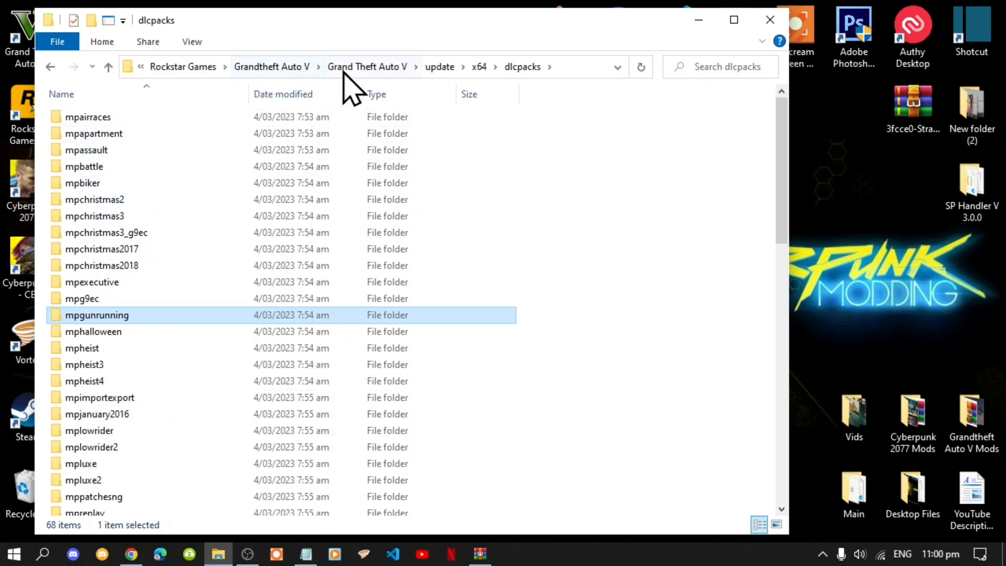
mouse_move(363, 77)
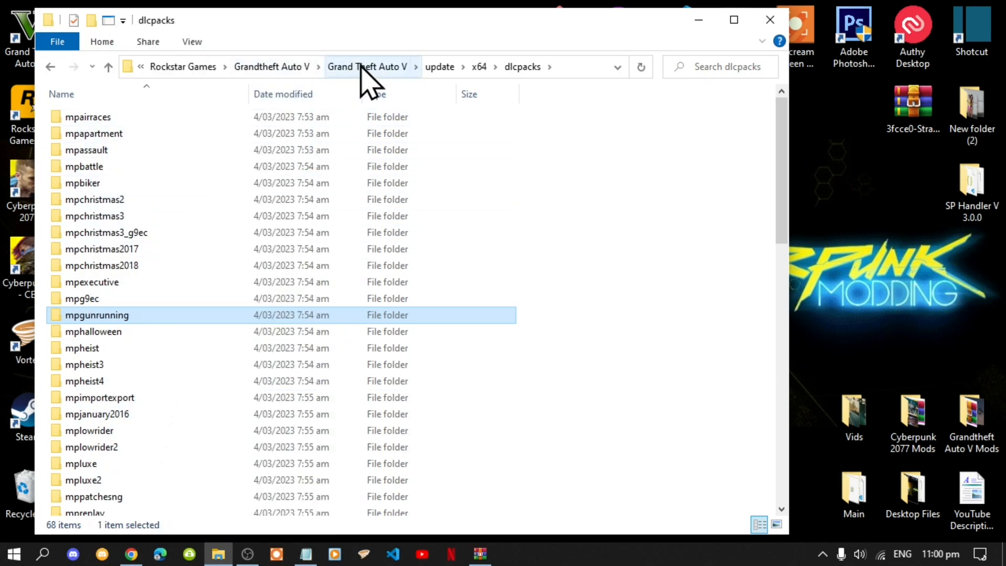
Step: Paste mpgunrunning into mods\update\x64\dlcpacks beside addonpeds, then close File Explorer
click(366, 66)
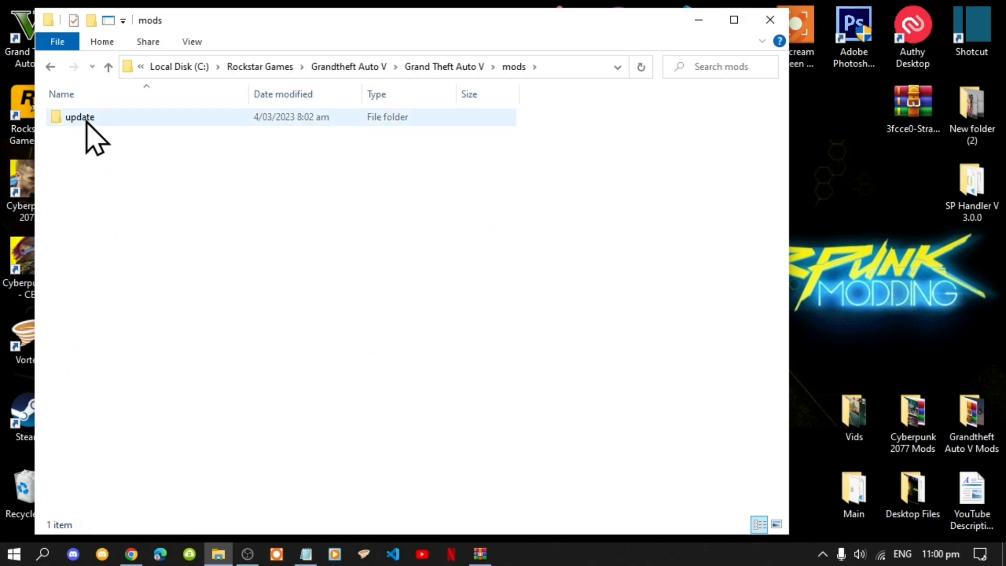
double_click(80, 117)
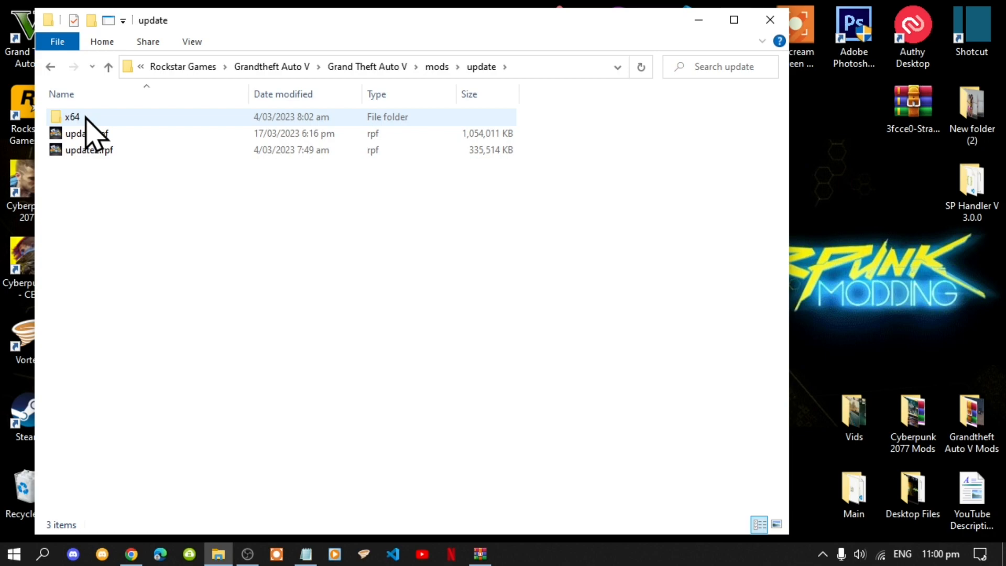
click(72, 116)
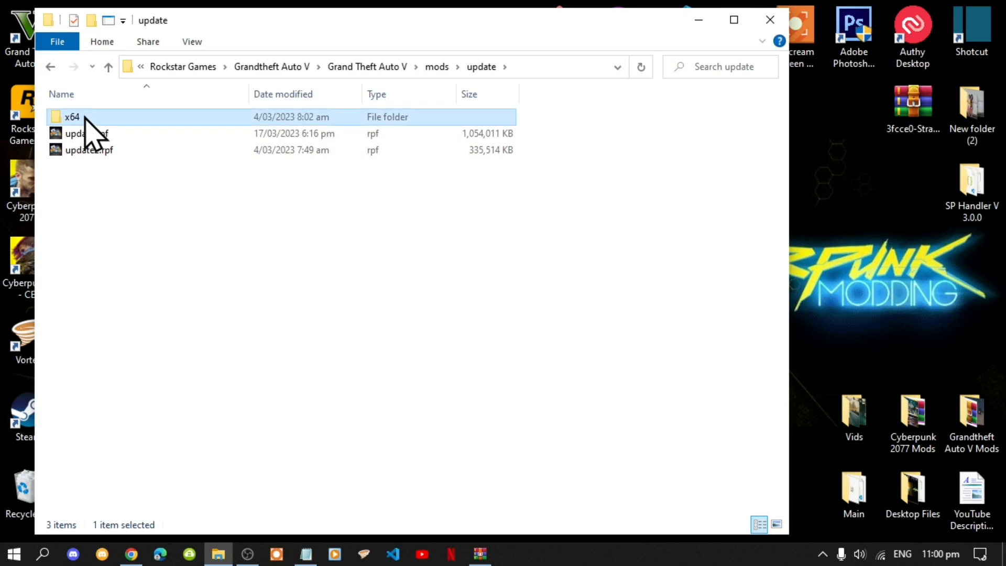
double_click(71, 117)
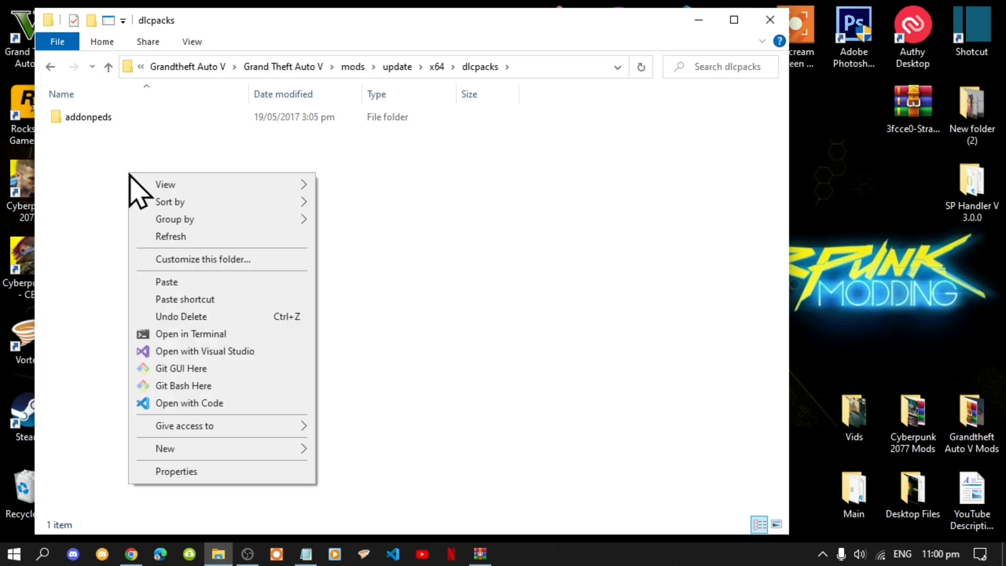
click(192, 298)
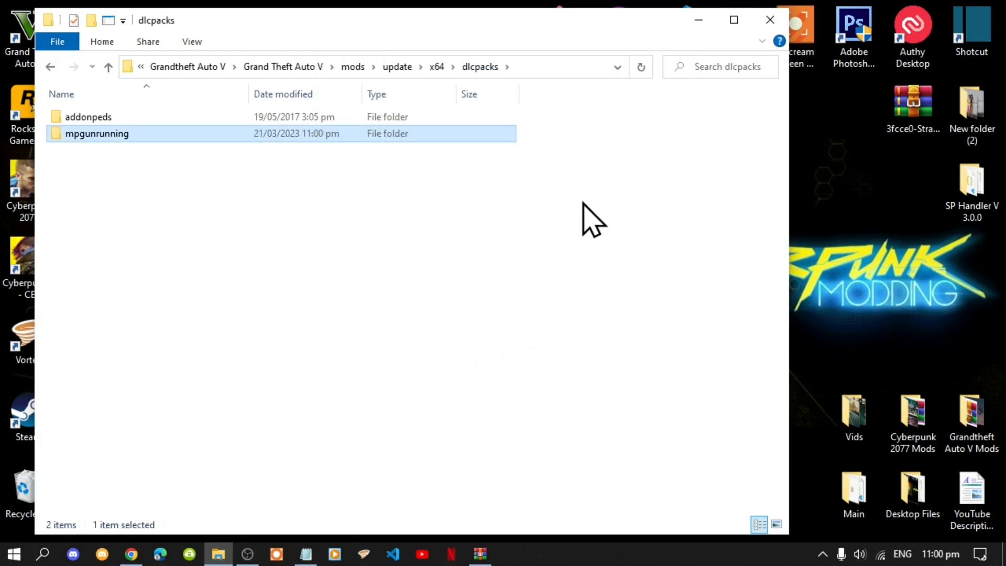
mouse_move(770, 20)
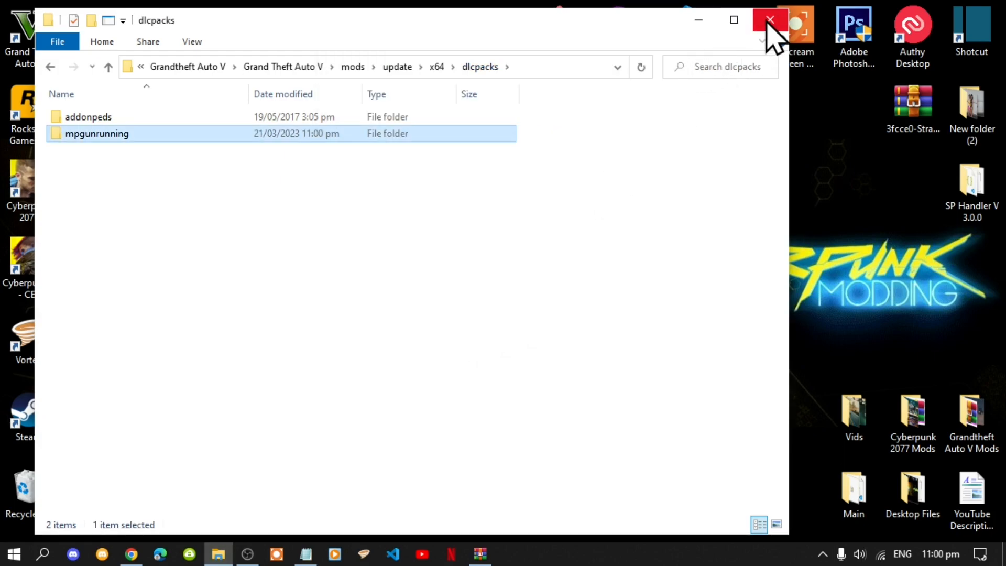
click(770, 20)
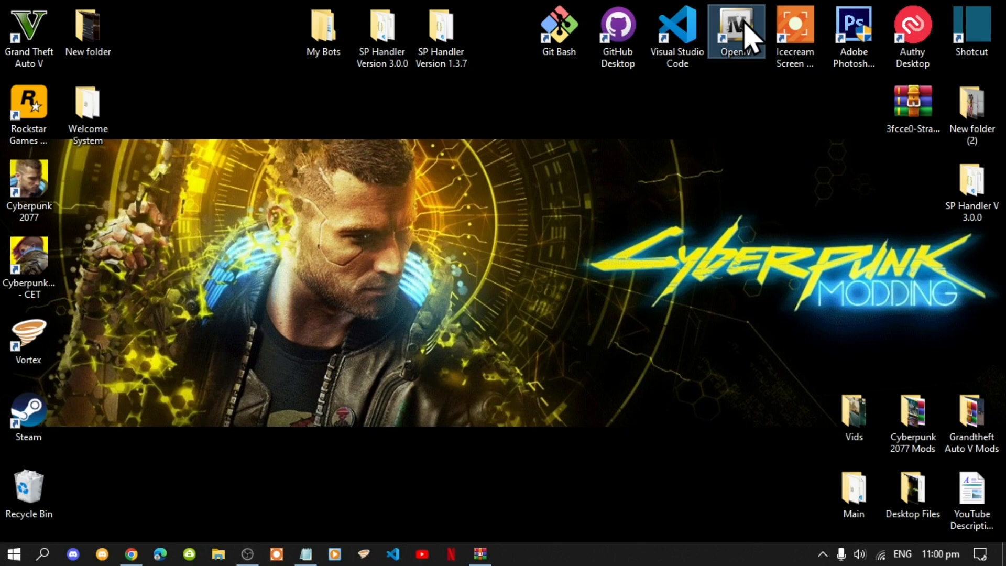
Step: Launch OpenIV on Grand Theft Auto V for Windows and request Edit mode
double_click(736, 31)
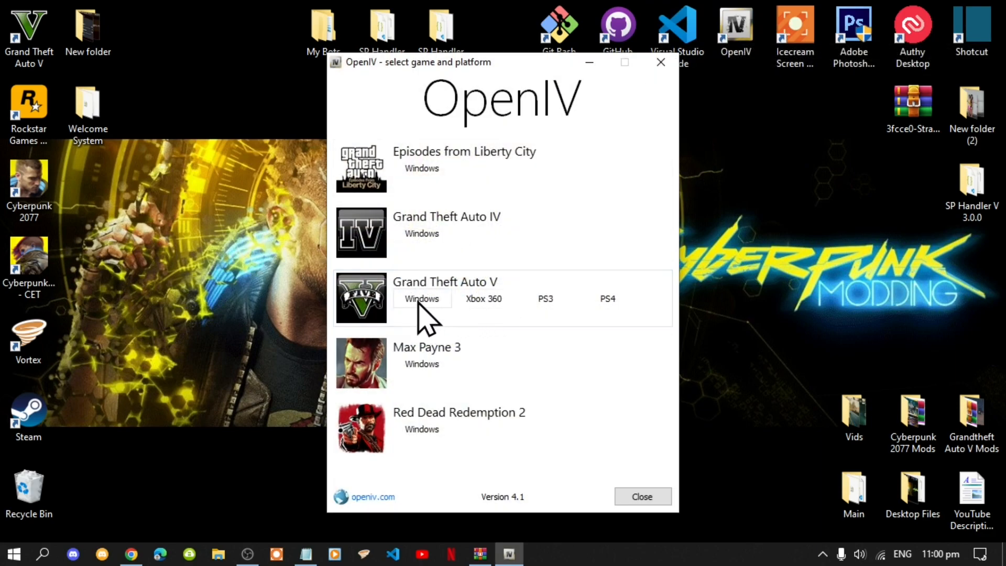
click(421, 299)
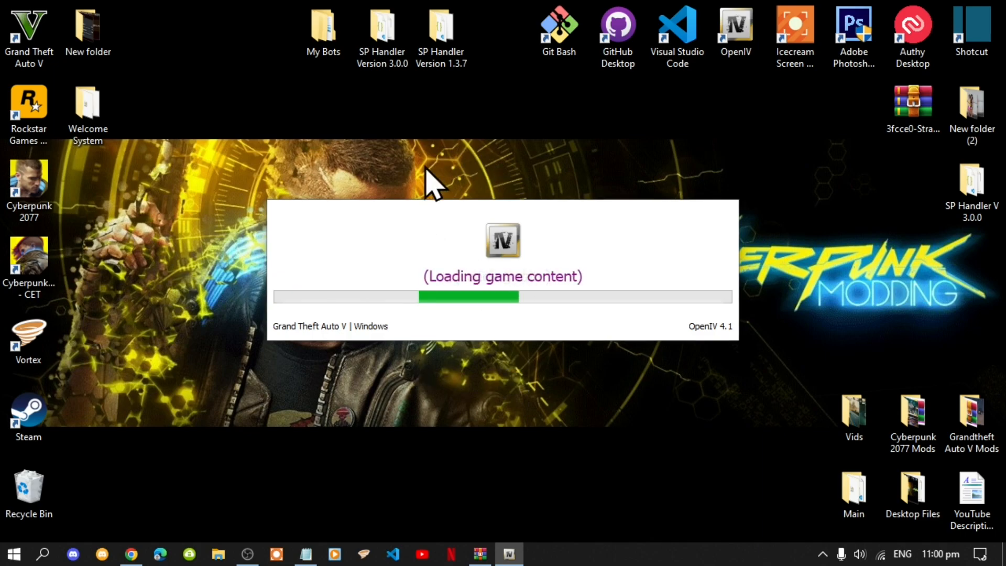
click(718, 48)
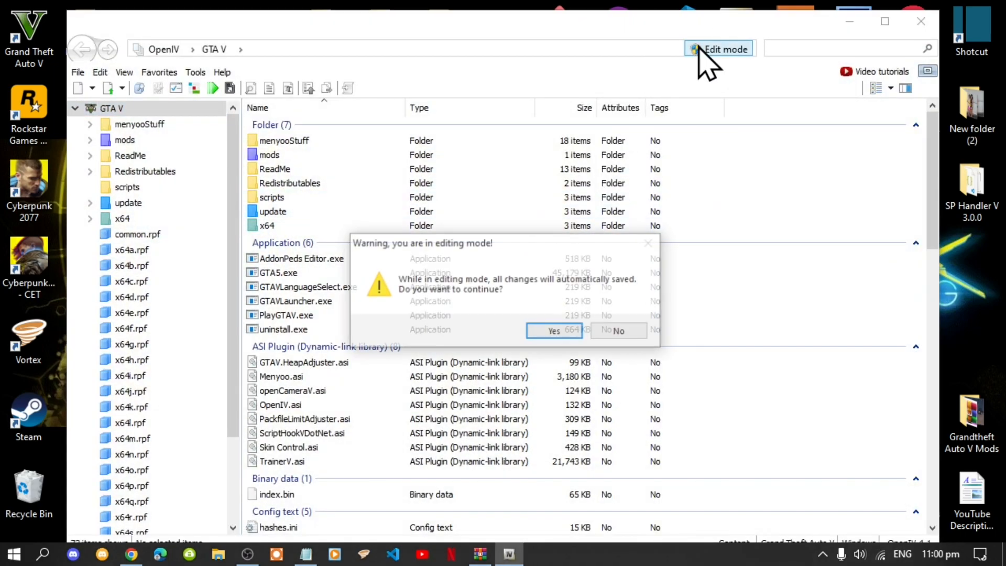
Step: Confirm edit mode and open mods\update\x64\dlcpacks\mpgunrunning
click(553, 330)
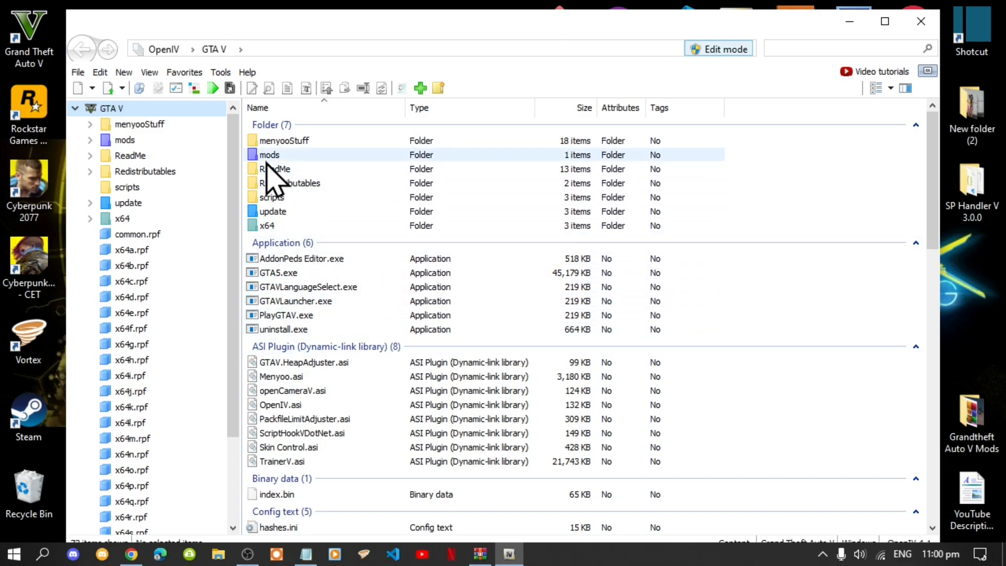
double_click(269, 155)
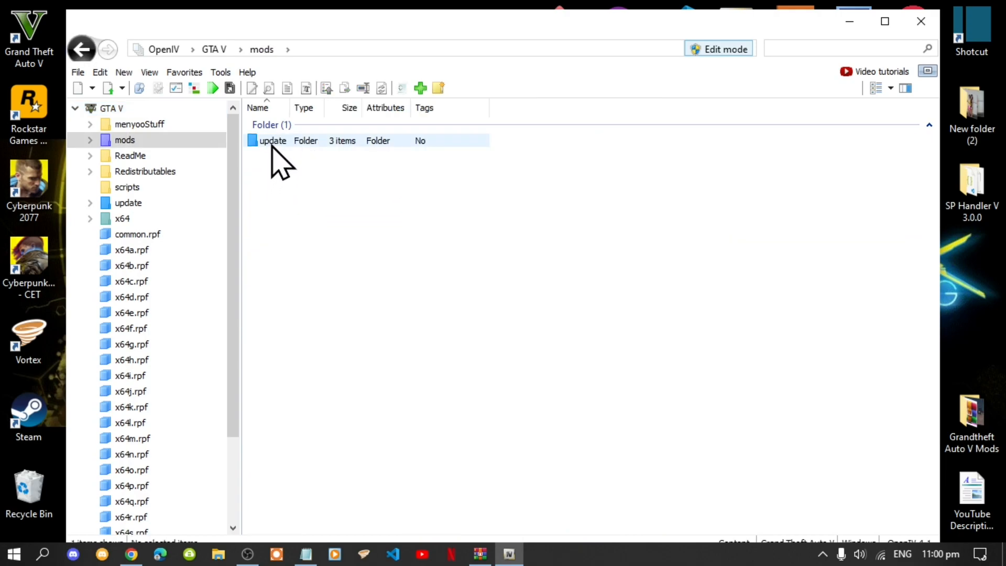
double_click(272, 141)
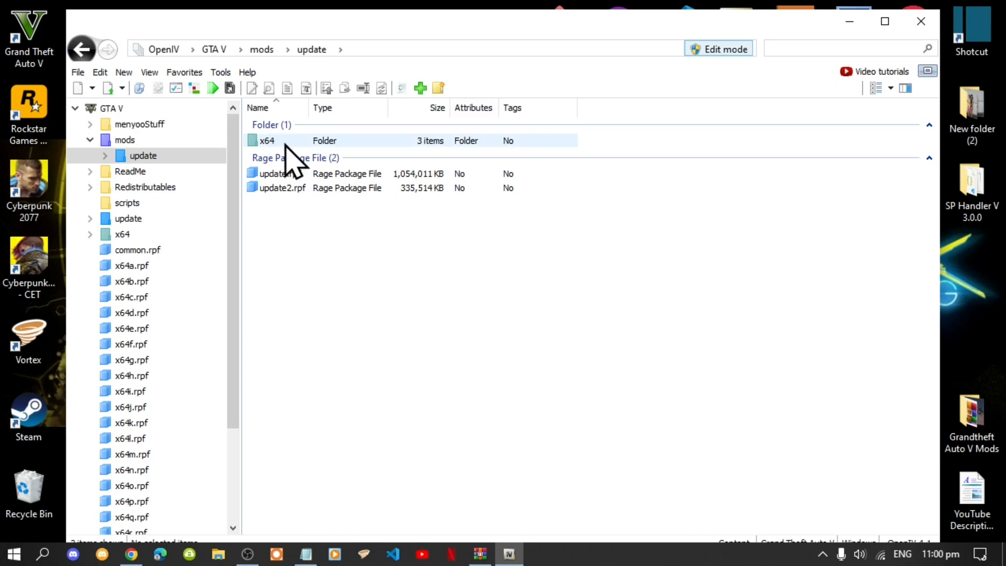
double_click(267, 140)
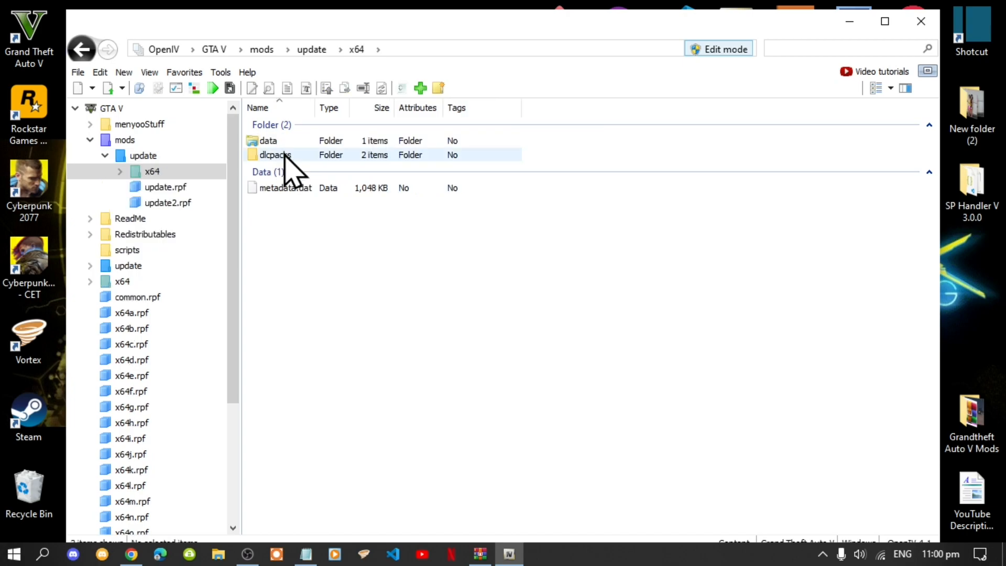
double_click(274, 155)
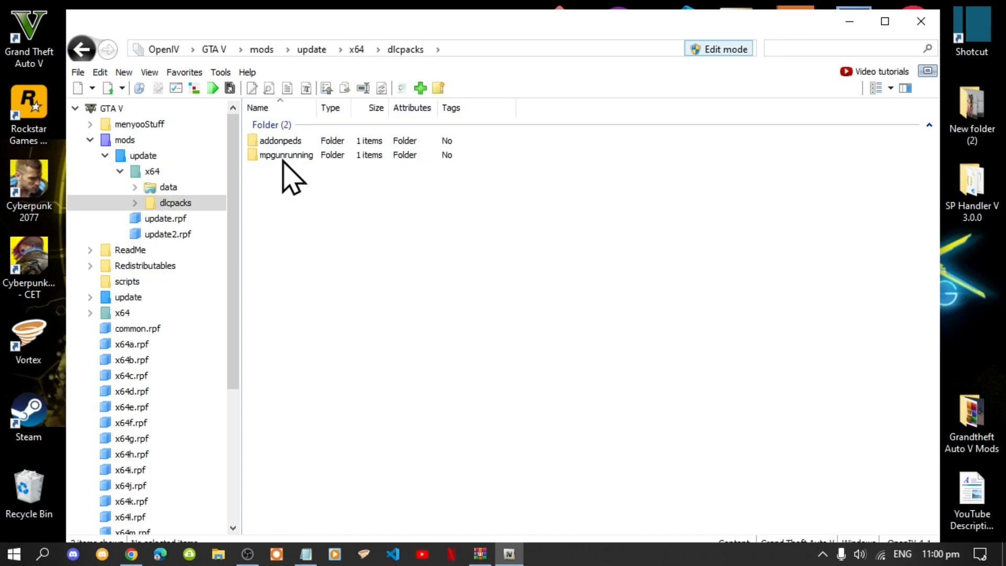
click(285, 154)
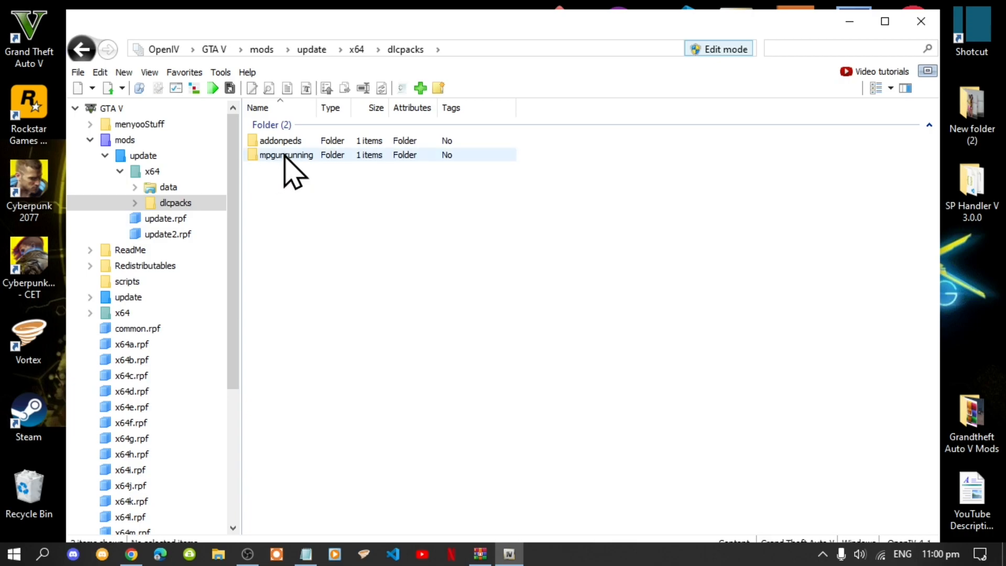
double_click(285, 154)
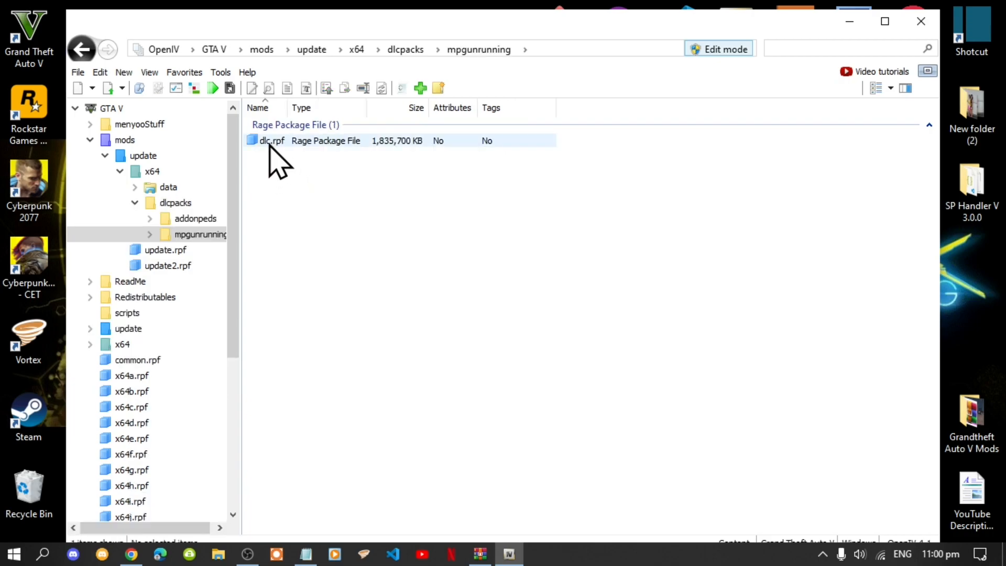
mouse_move(289, 157)
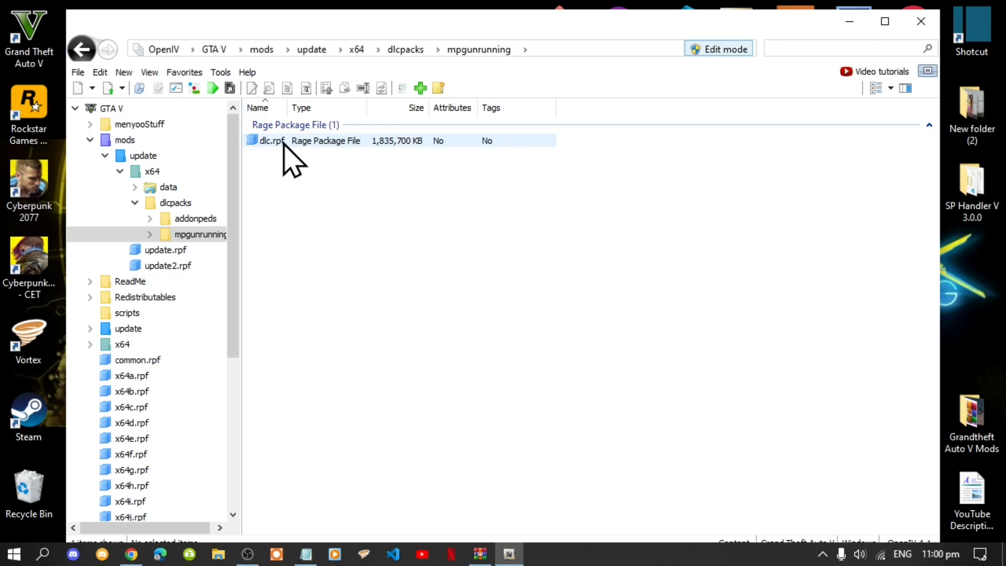
Step: Open dlc.rpf\x64\models\cdimages\mpgunrunning_female.rpf and the mp_f_freemode_01_mp_f_gunrunning_01 folder
double_click(272, 140)
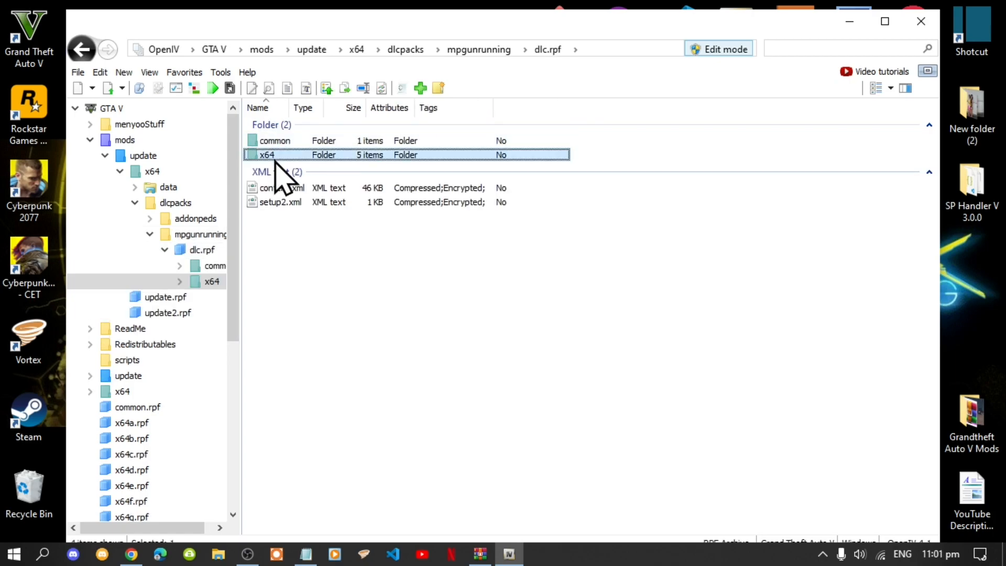
double_click(266, 154)
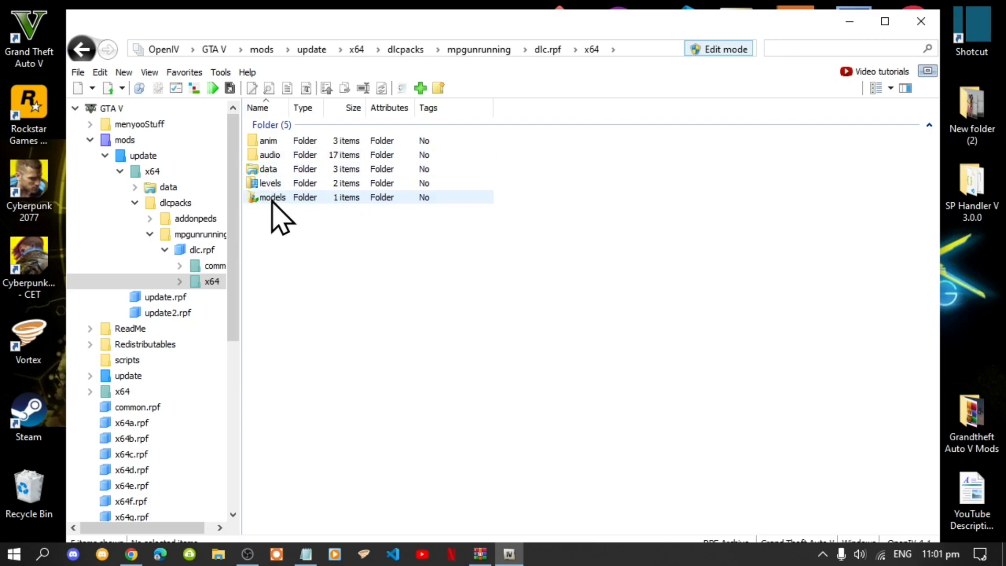
double_click(272, 197)
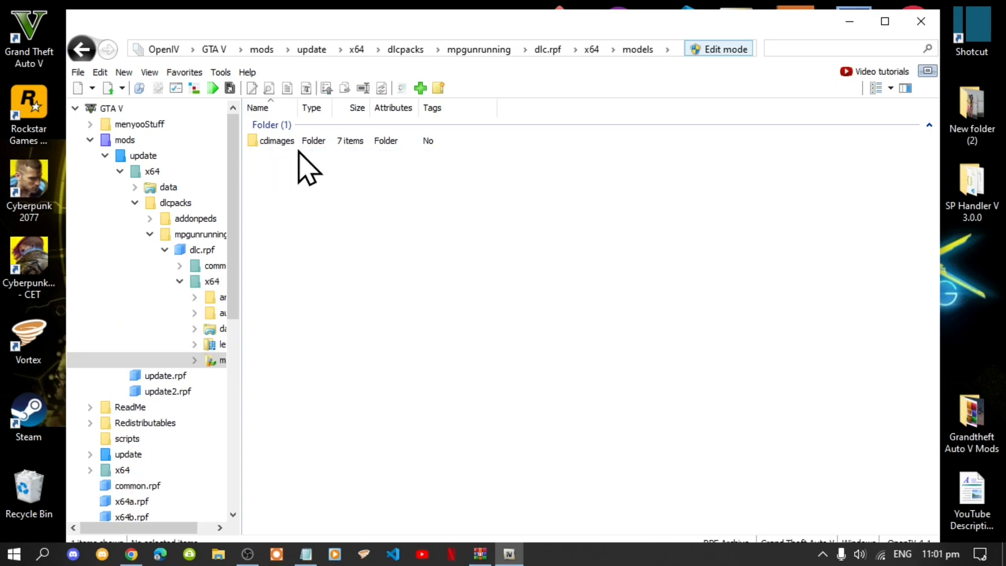
double_click(277, 141)
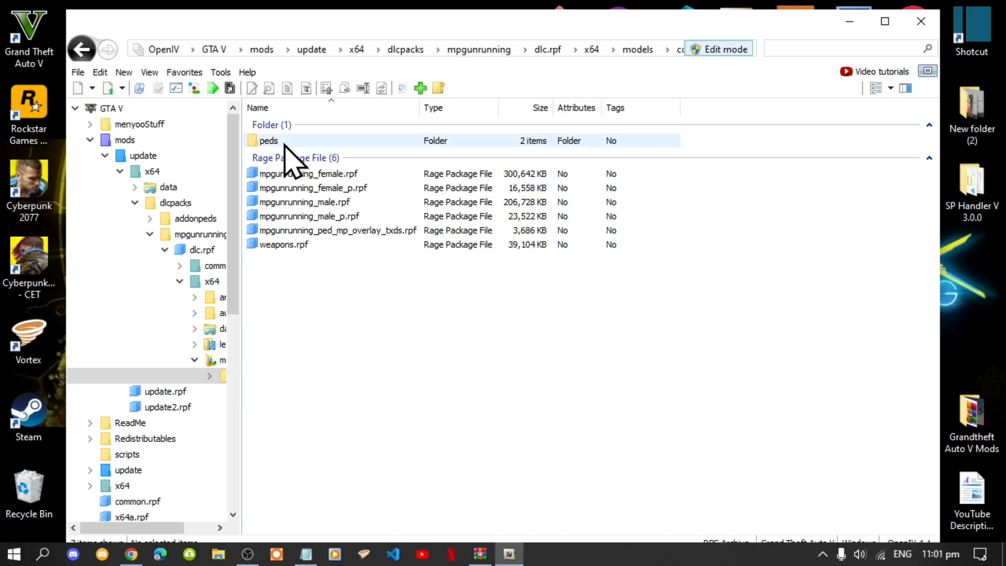
click(308, 173)
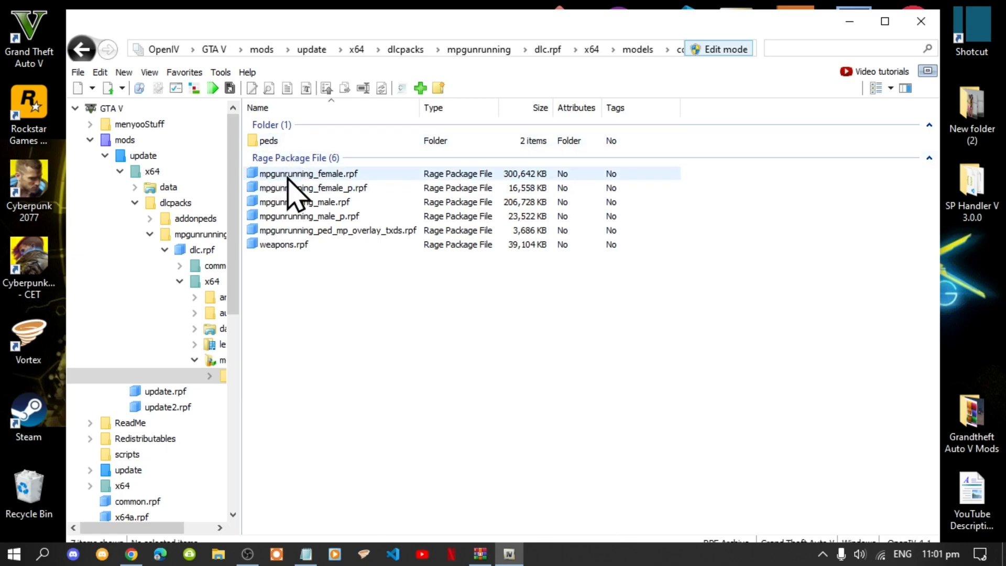
mouse_move(347, 196)
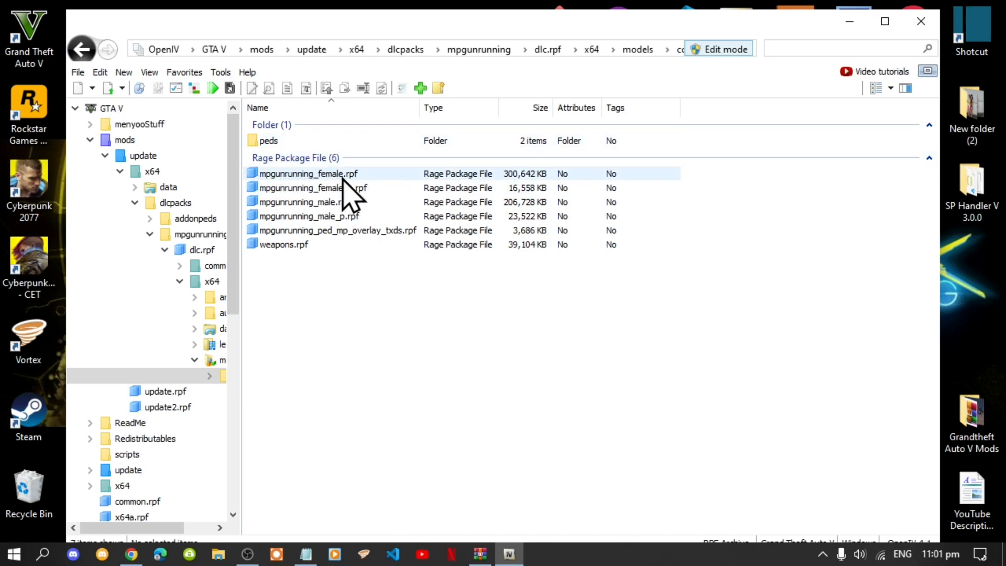
double_click(308, 173)
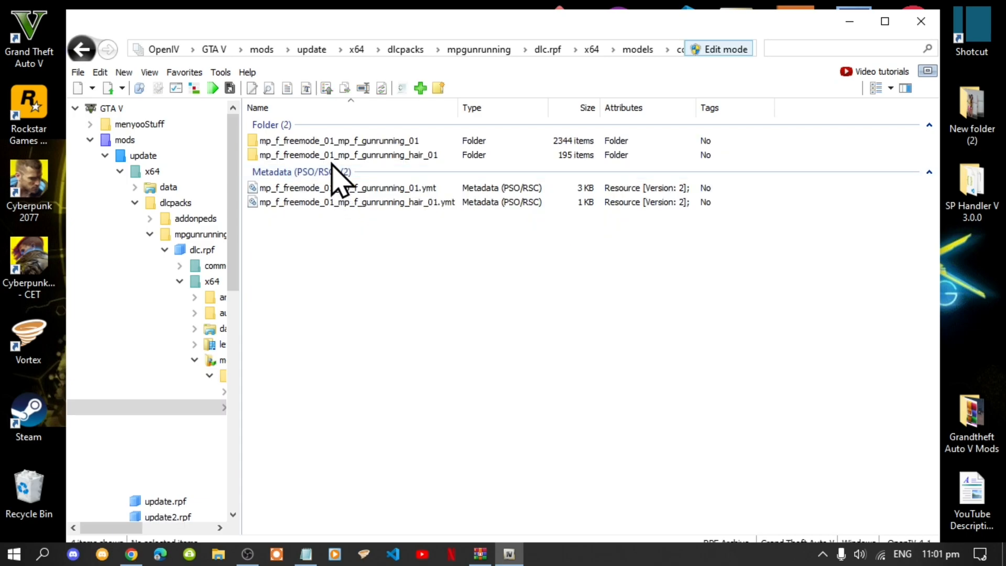
click(338, 140)
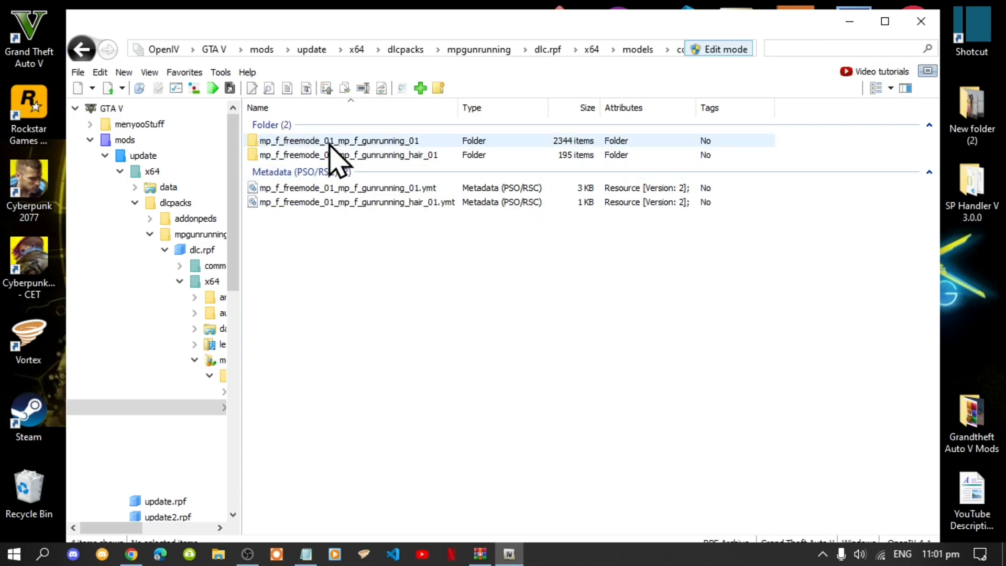
double_click(338, 141)
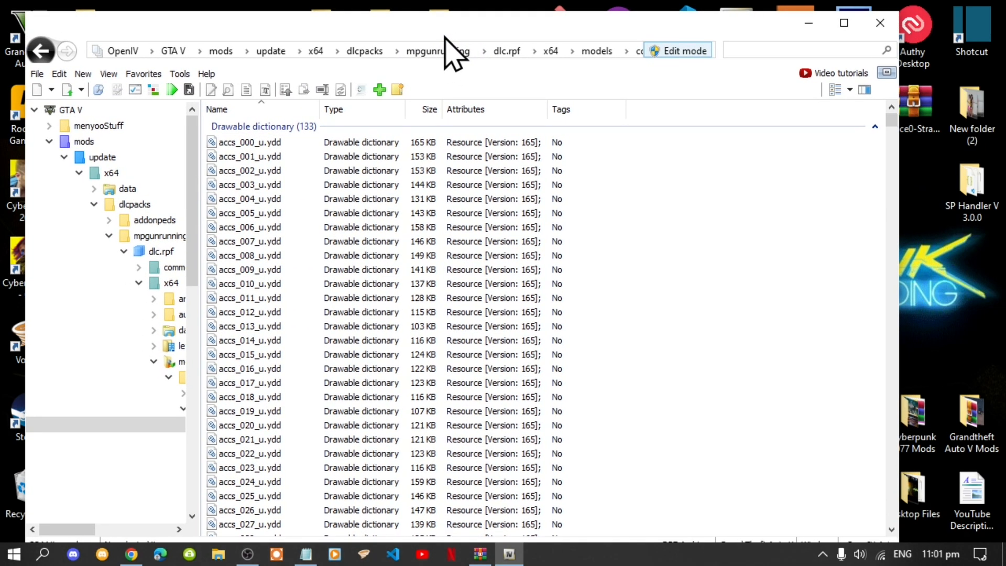
mouse_move(918, 148)
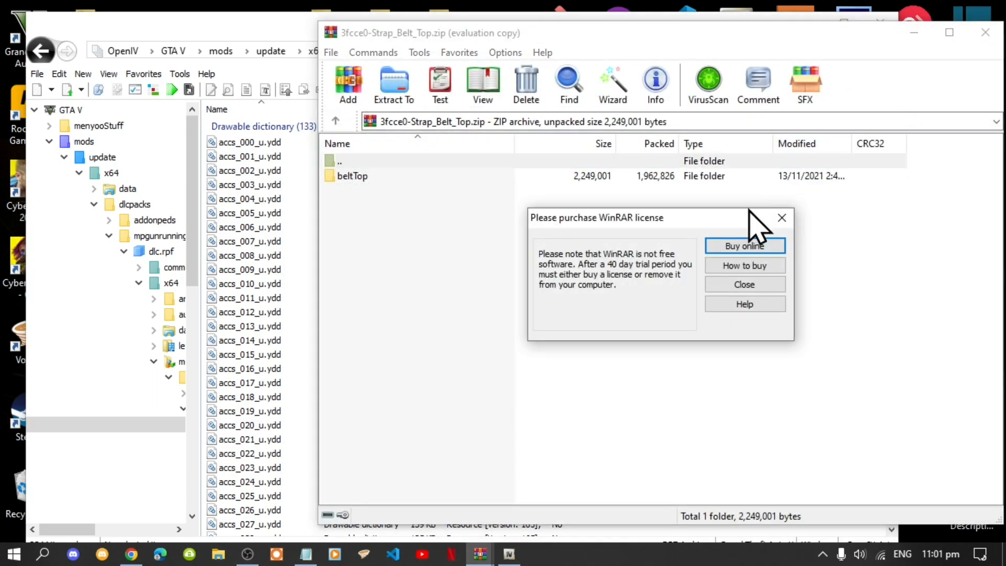
Step: Dismiss the WinRAR license reminder and open the Strap Belt Top zip's beltTop folder
click(744, 284)
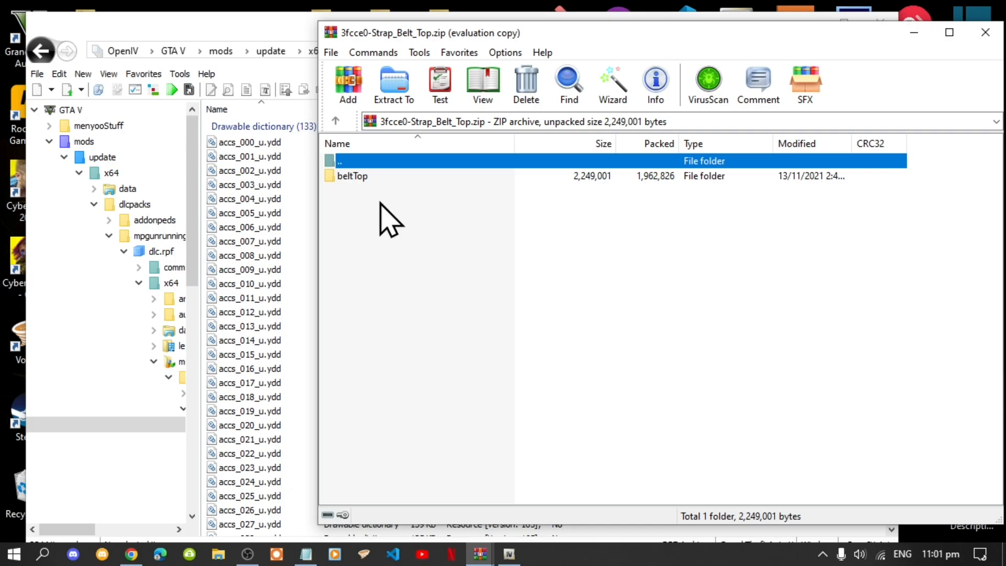
double_click(352, 176)
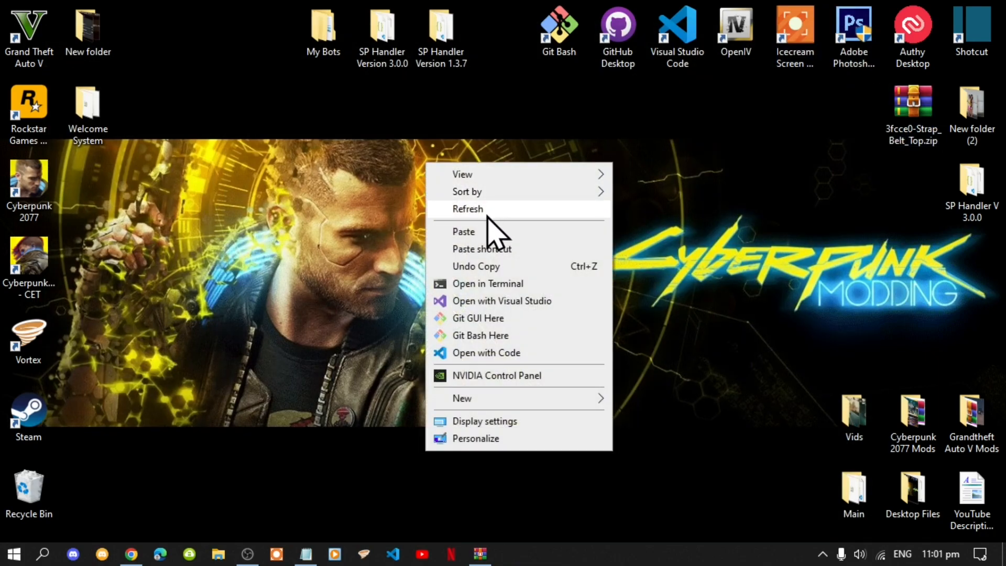
Step: Refresh the Windows desktop
click(533, 235)
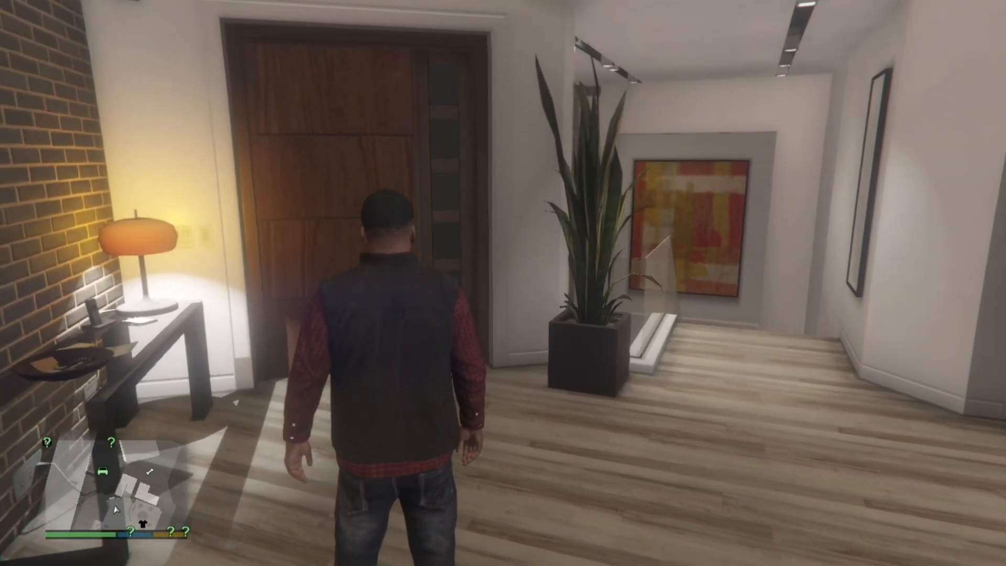
Step: Use Skin Control v2.1's Pick Skin list to swap Franklin for the female freemode ped
key(w)
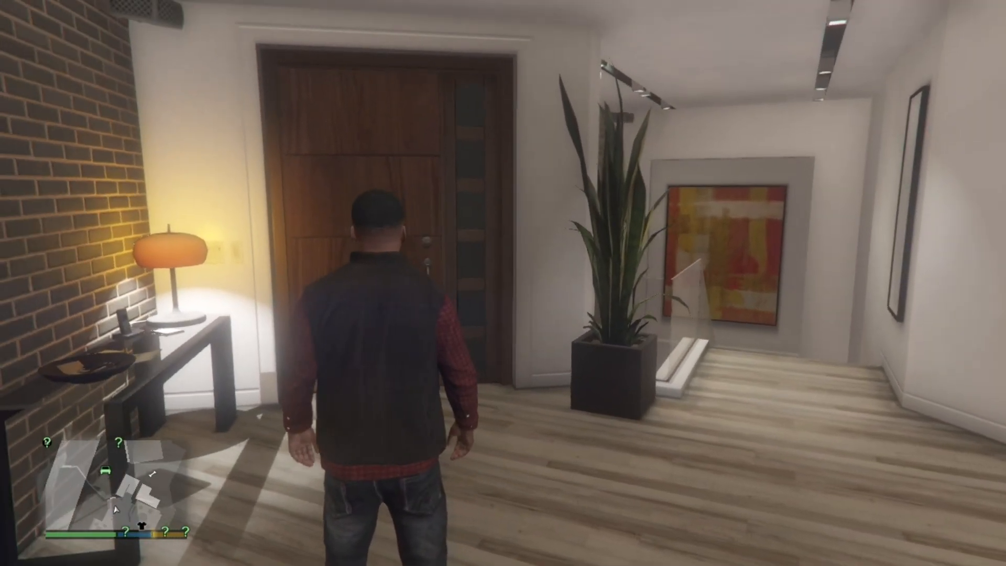
key(w)
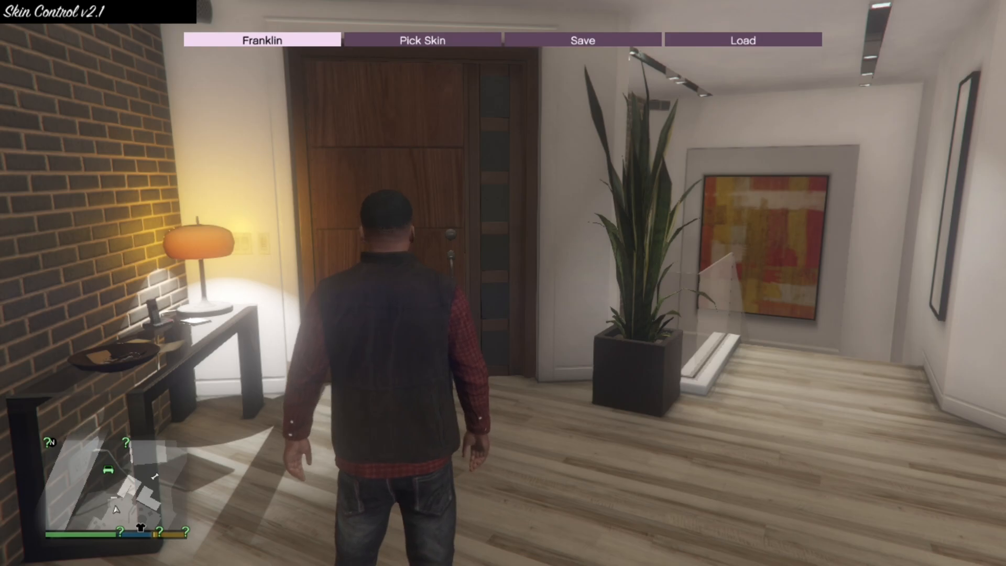
click(421, 40)
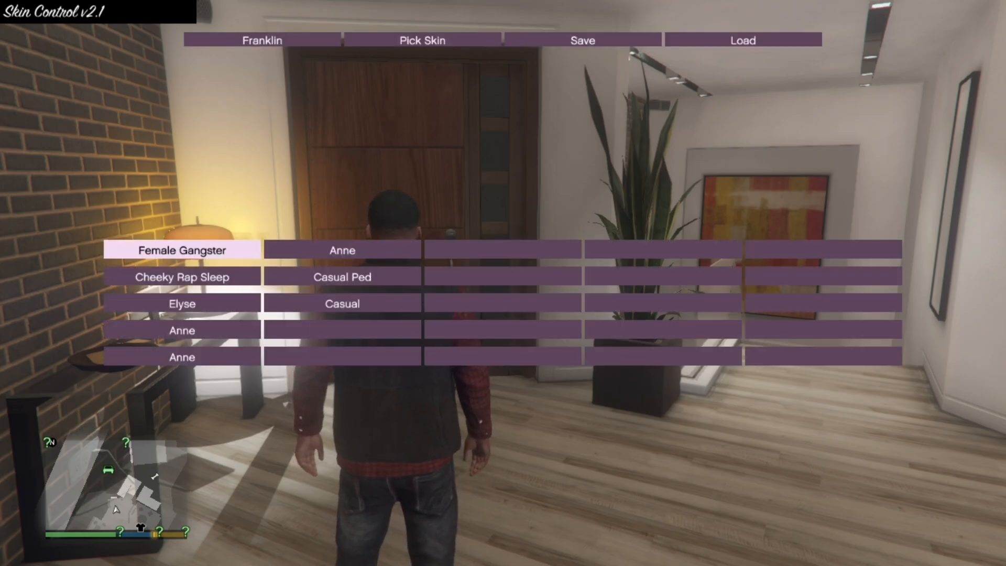
click(341, 303)
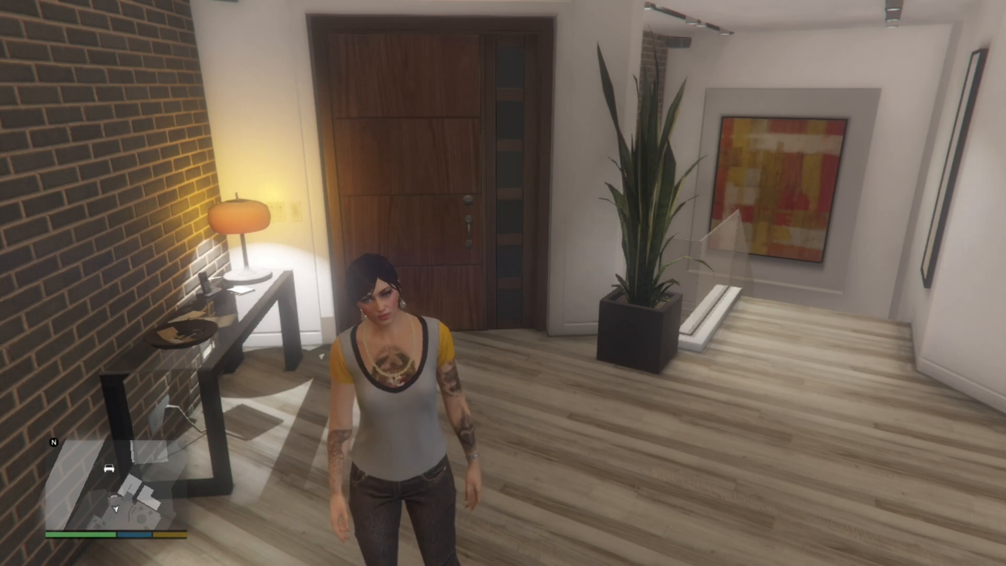
Step: Open the Ponsonbys wardrobe menu with F8 and scroll the component list
key(F8)
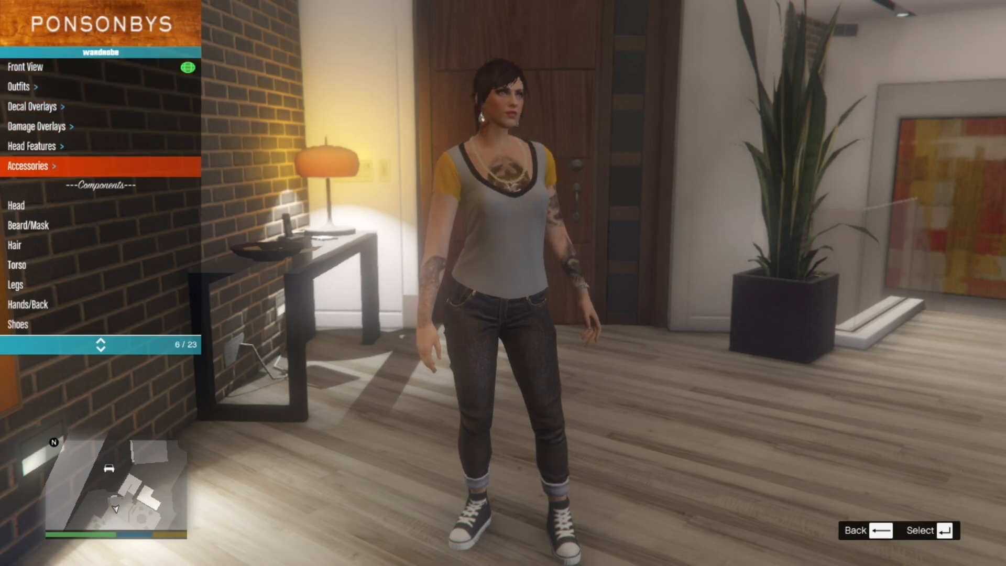
scroll(down, 3)
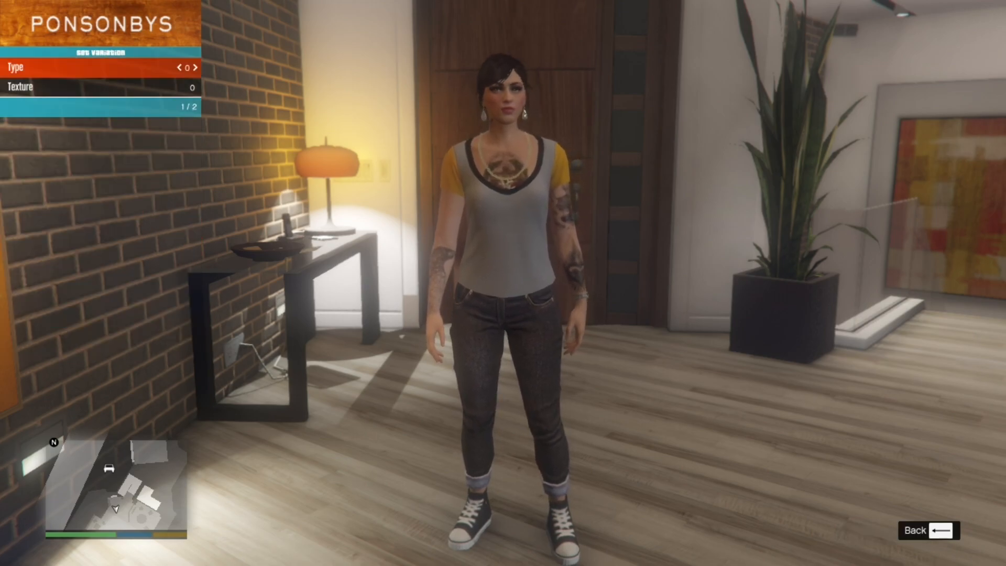
Step: Set the top to type 223, try several textures, and settle on black texture 5
click(198, 67)
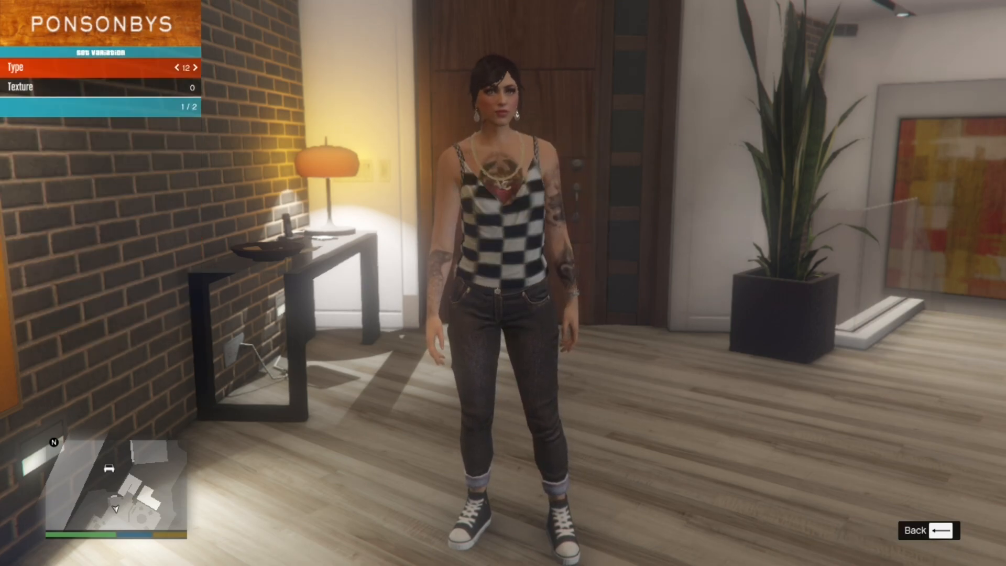
click(200, 68)
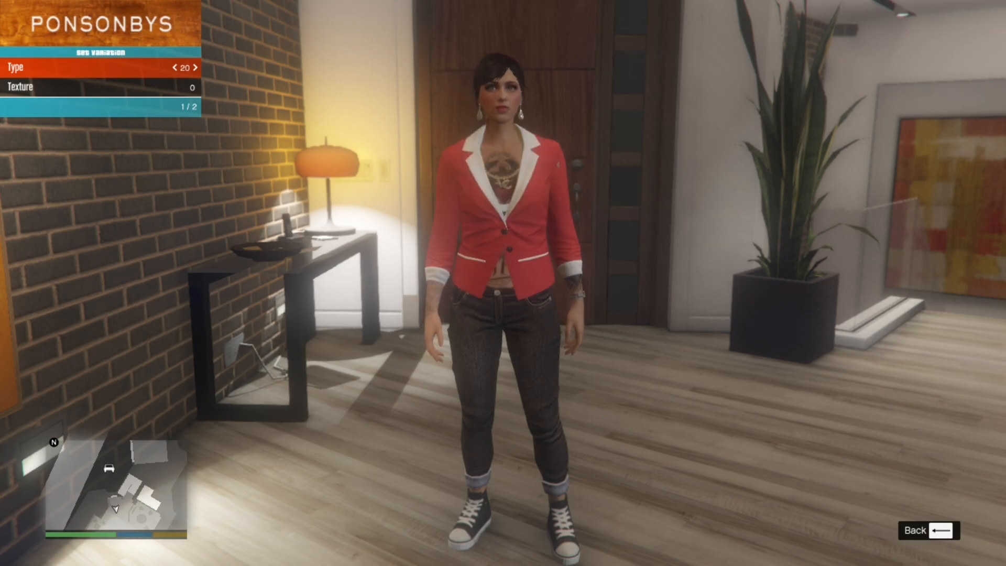
click(174, 68)
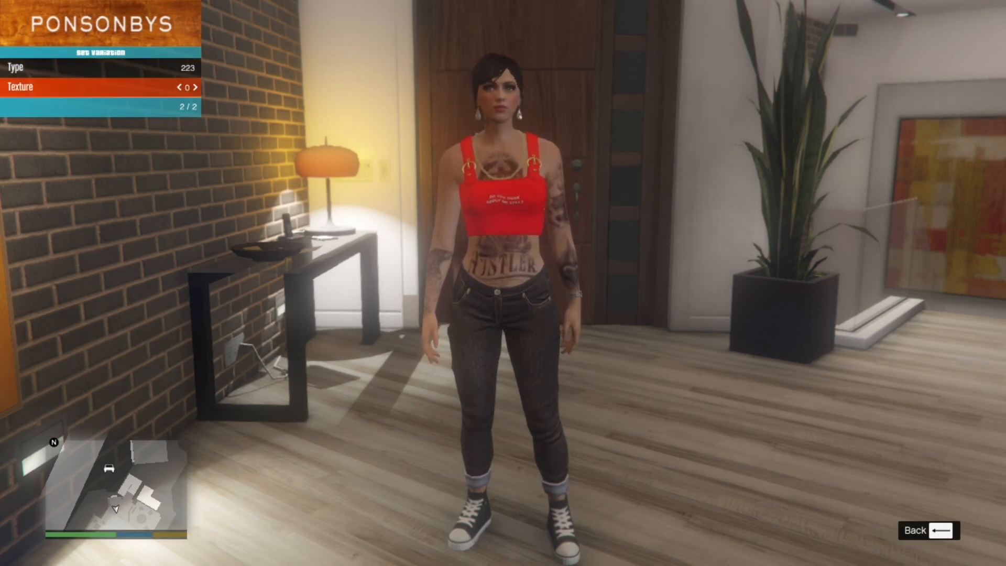
click(197, 86)
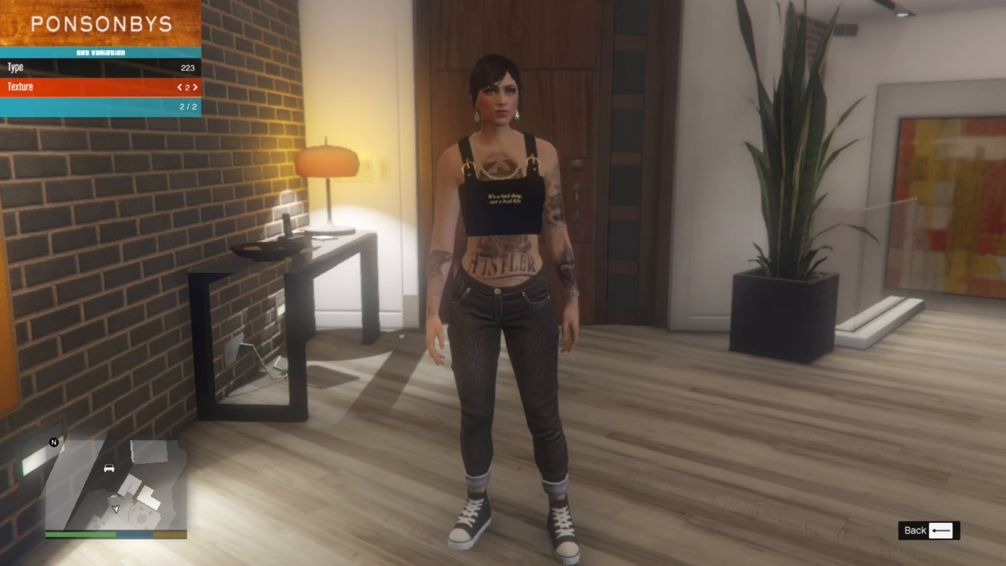
click(196, 87)
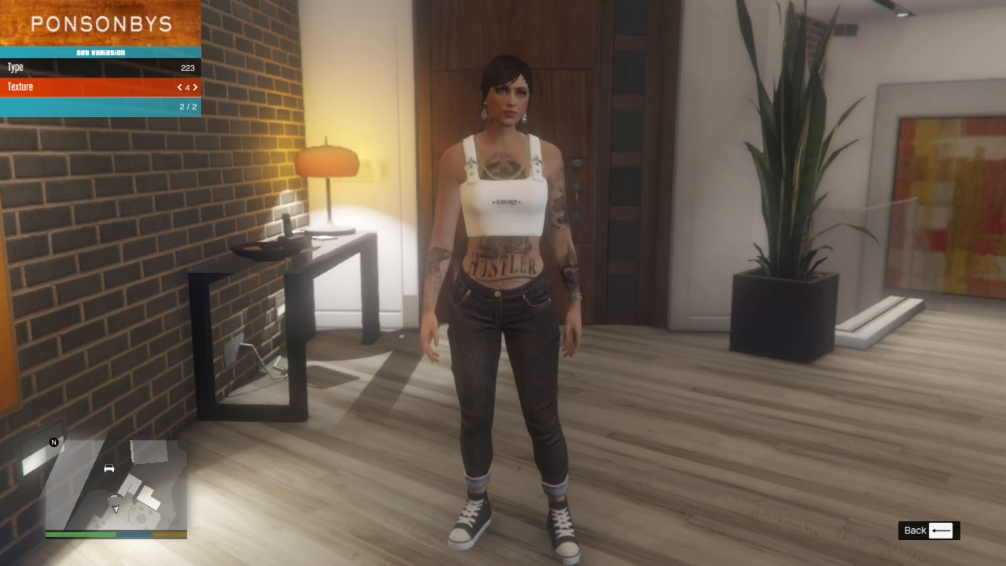
click(195, 87)
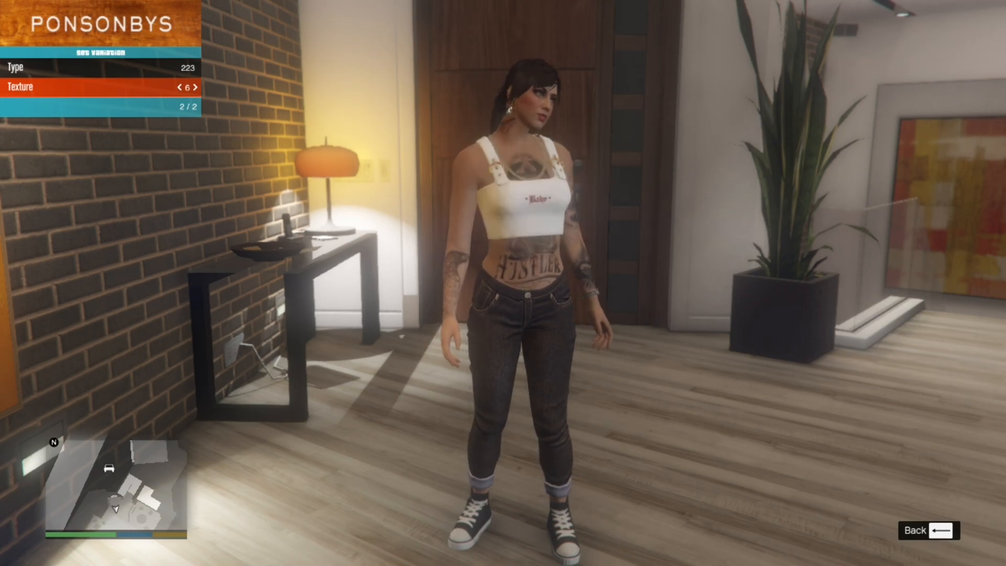
click(179, 86)
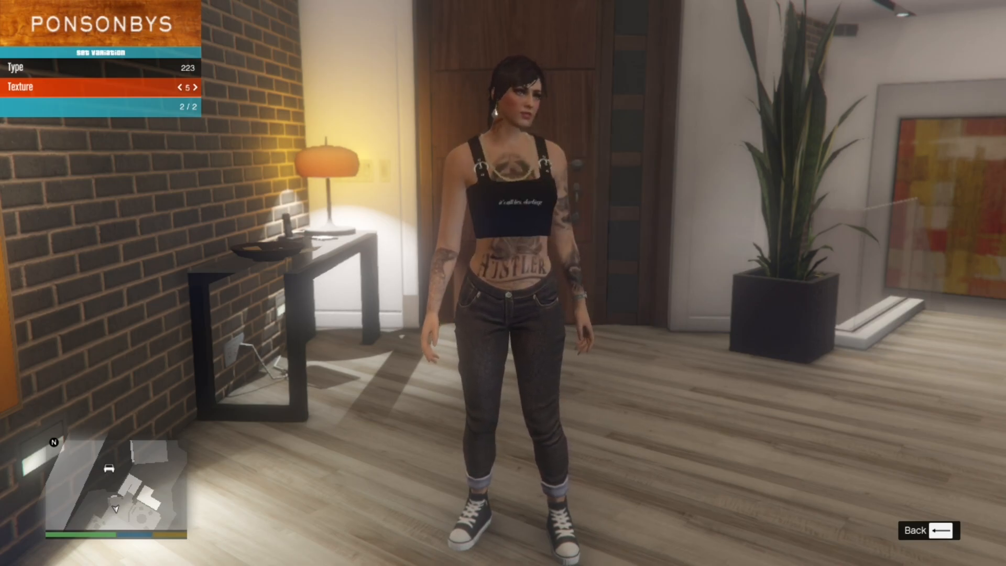
click(198, 87)
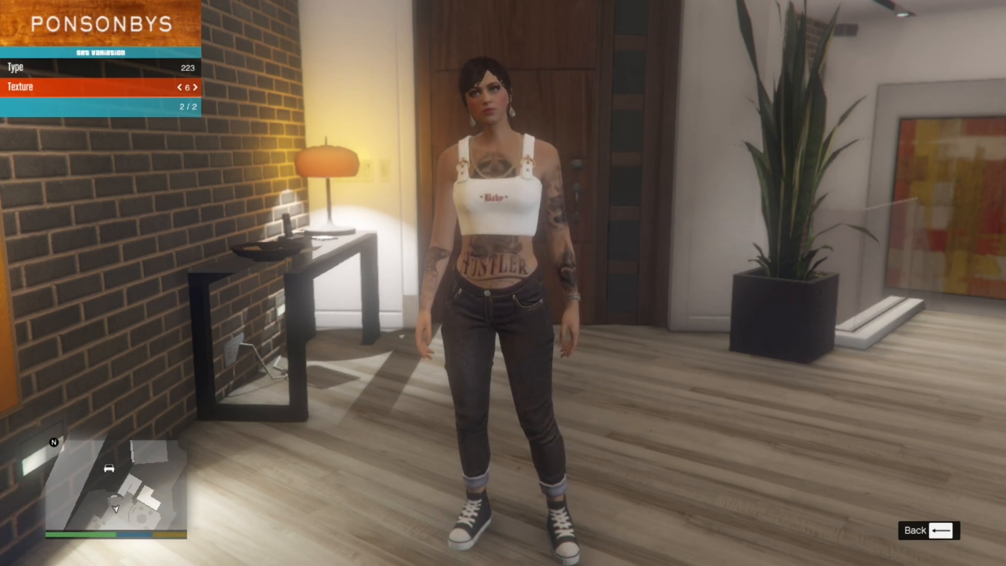
click(190, 87)
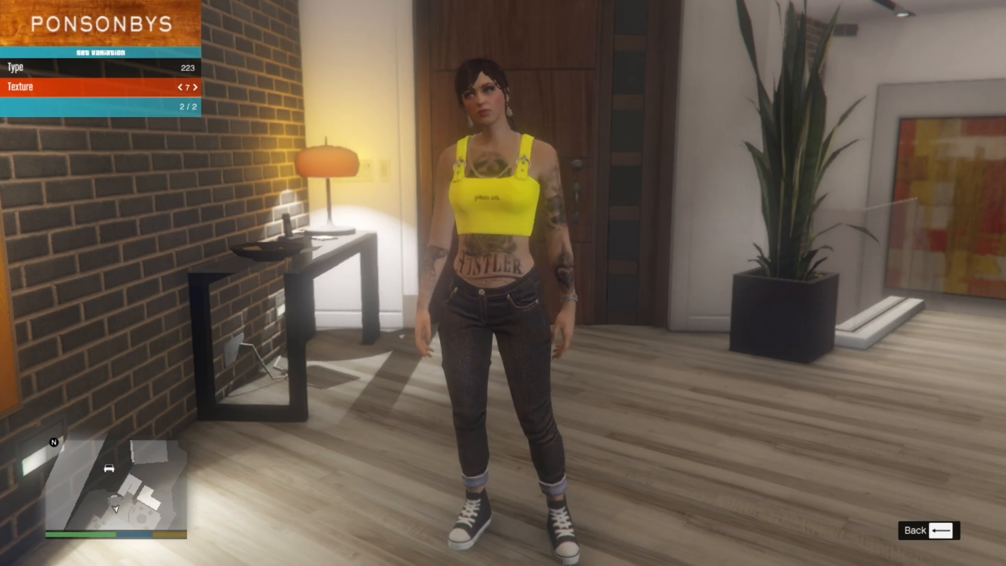
click(189, 86)
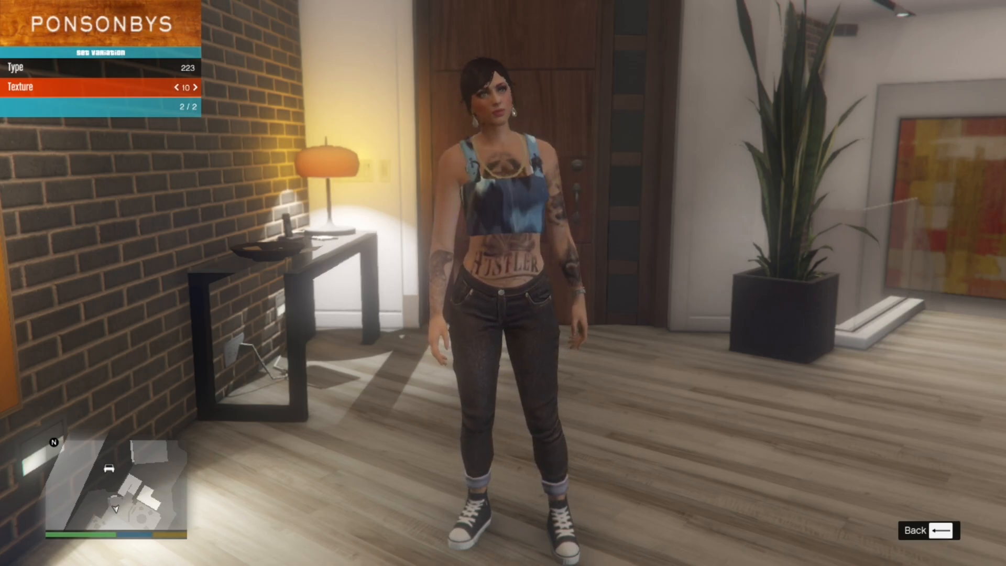
click(173, 87)
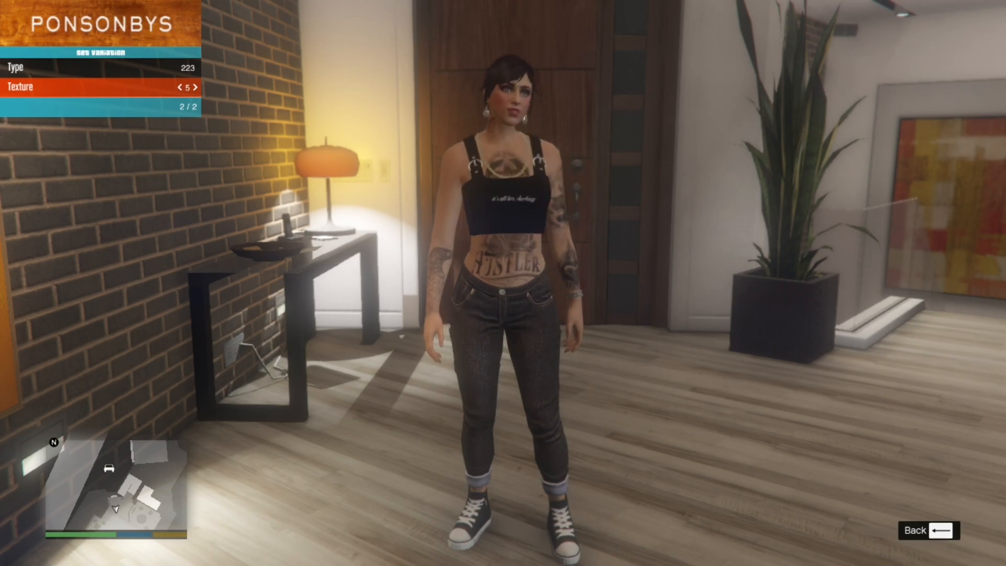